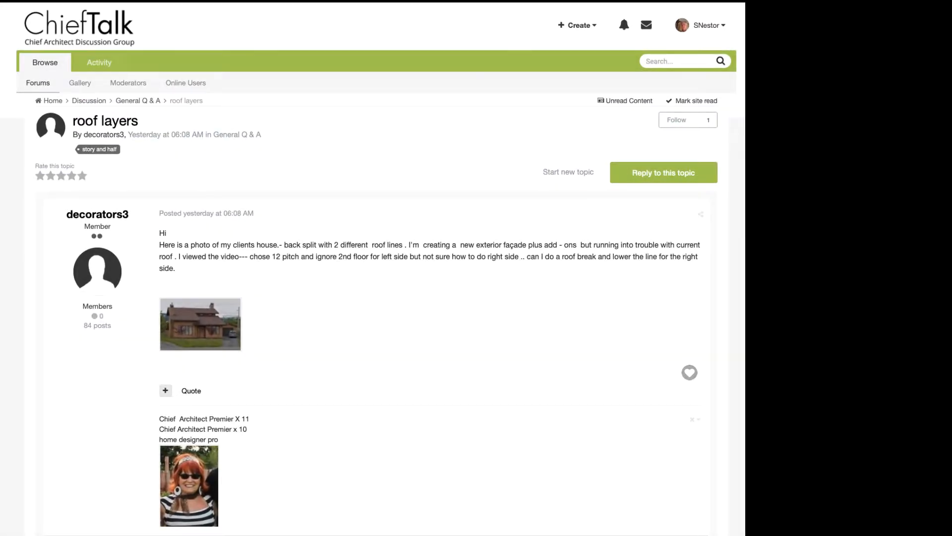
Go up to floor 2 and create a Perspective Full Overview of the roofless house.
click(200, 324)
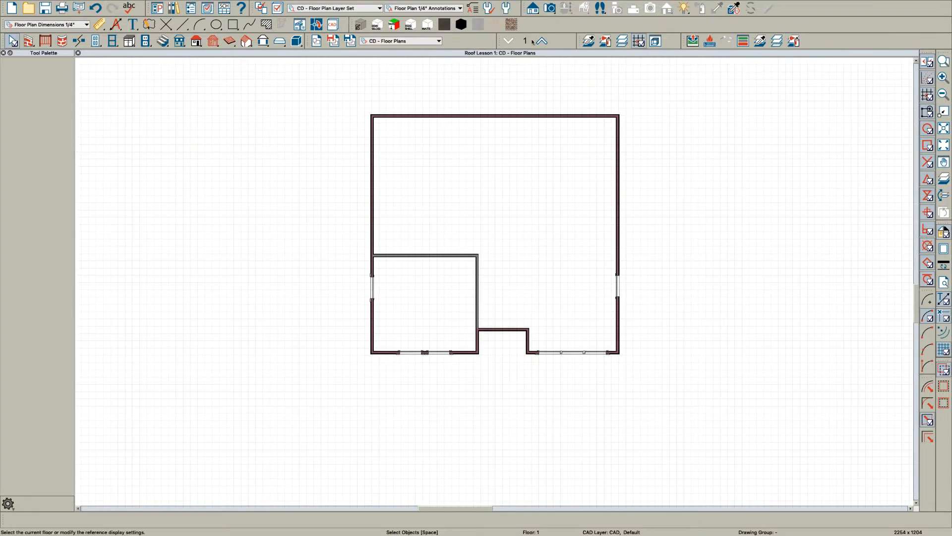
click(542, 41)
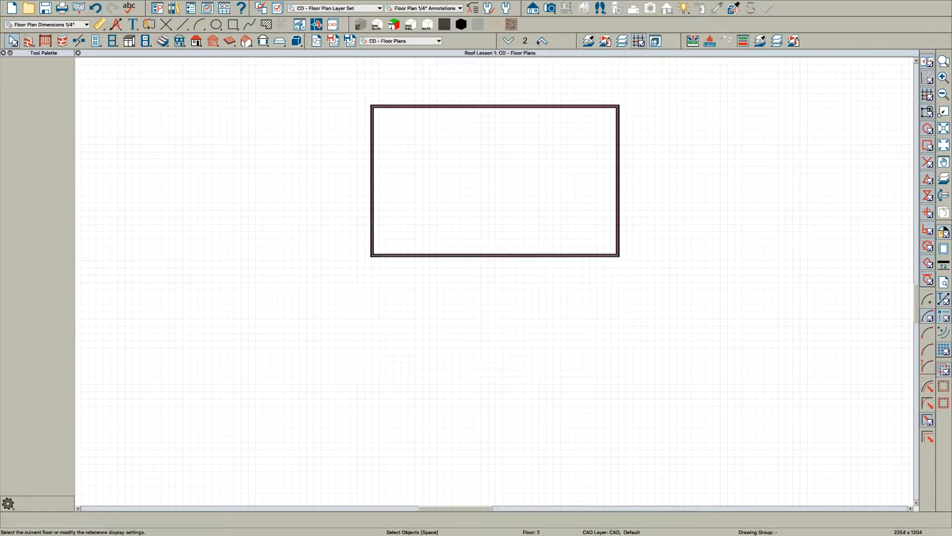
click(507, 41)
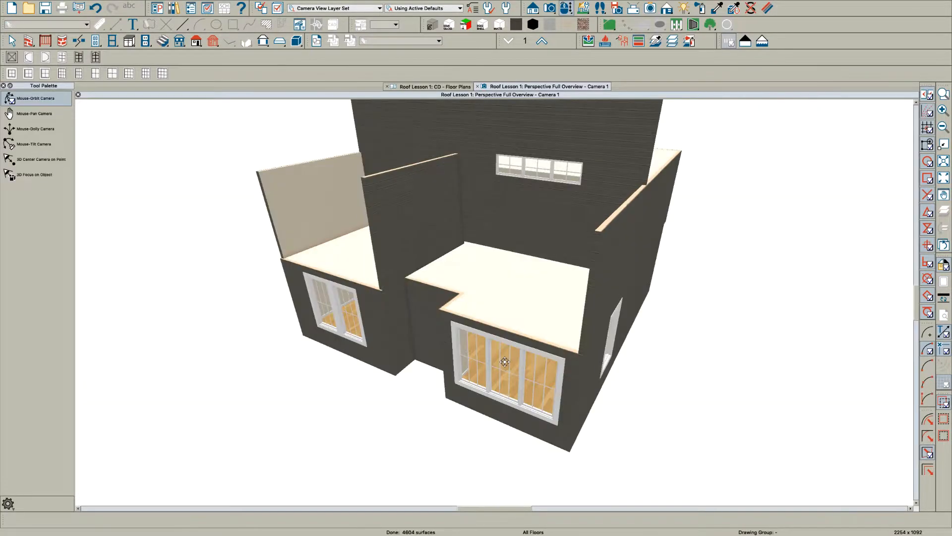
Orbit the model to view the front and then another side.
drag(505, 362, 529, 183)
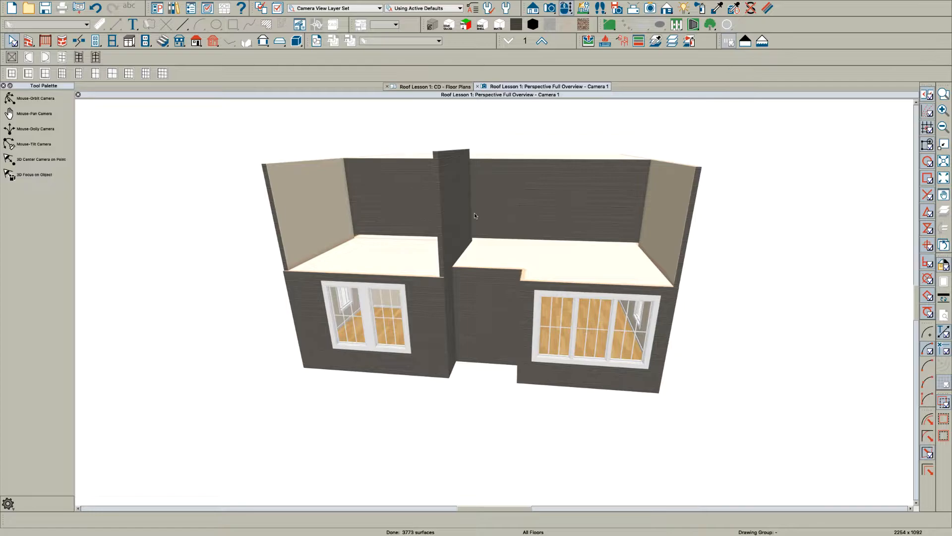
click(310, 200)
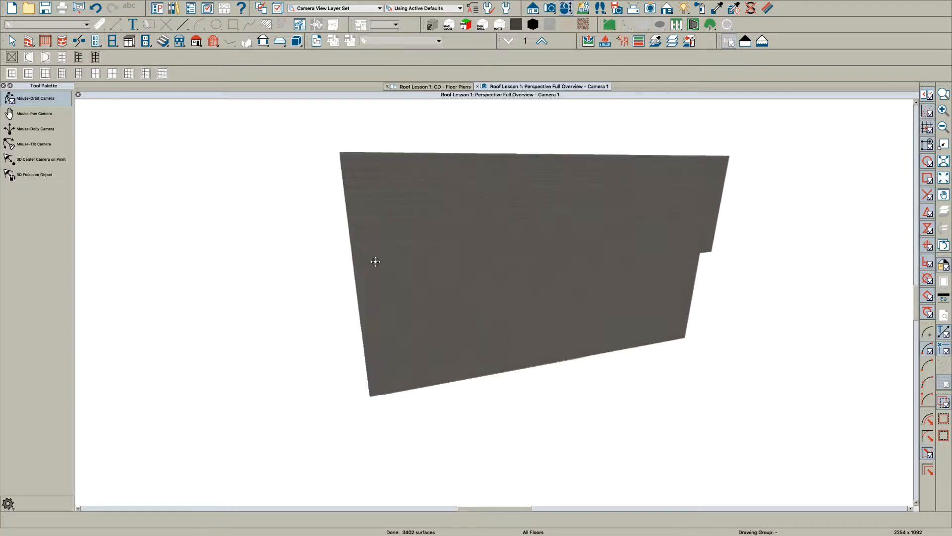
drag(375, 262, 616, 256)
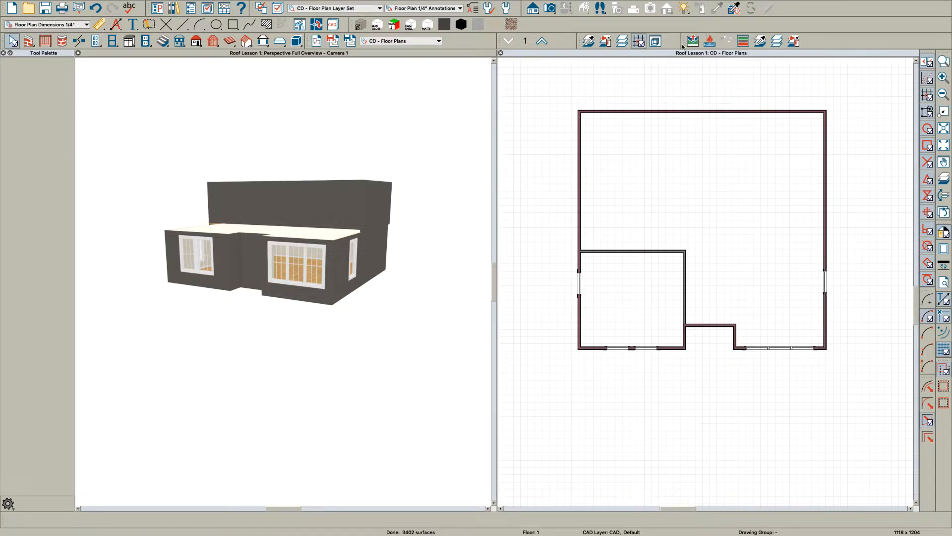
On floor 2, build automatic roof planes raised 8" from ceiling height.
click(542, 41)
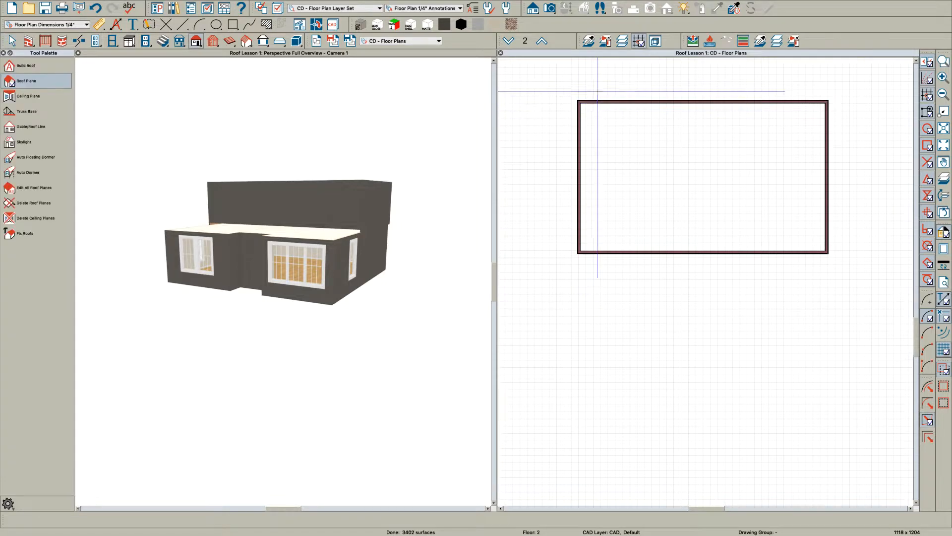
click(26, 80)
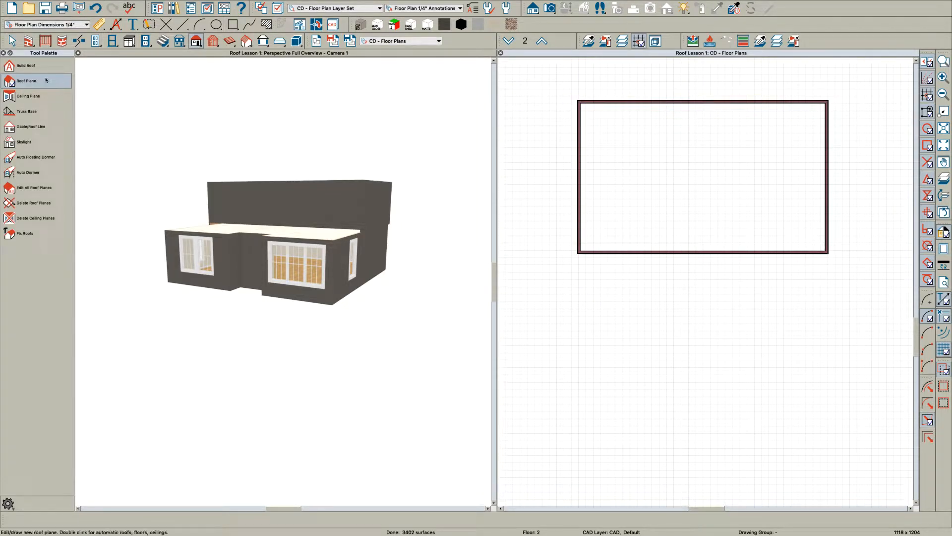
click(26, 66)
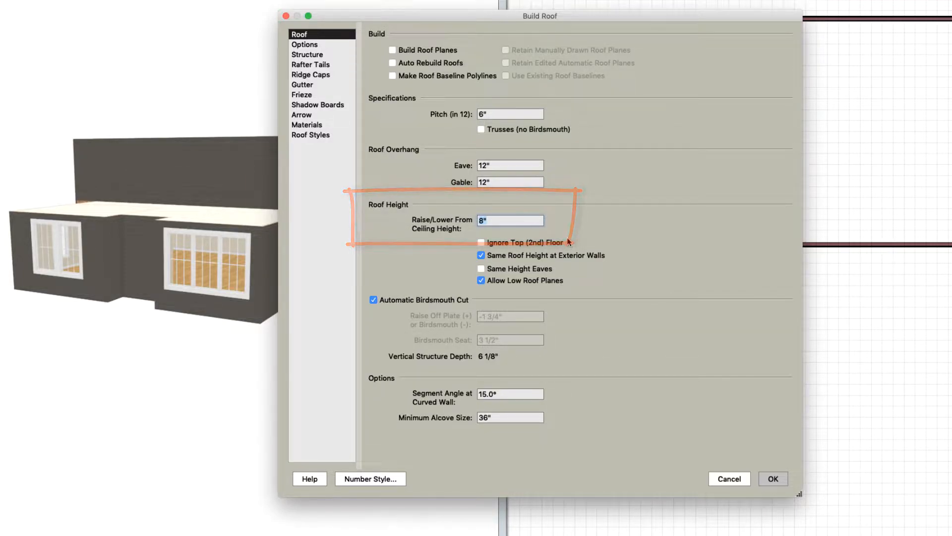
click(773, 479)
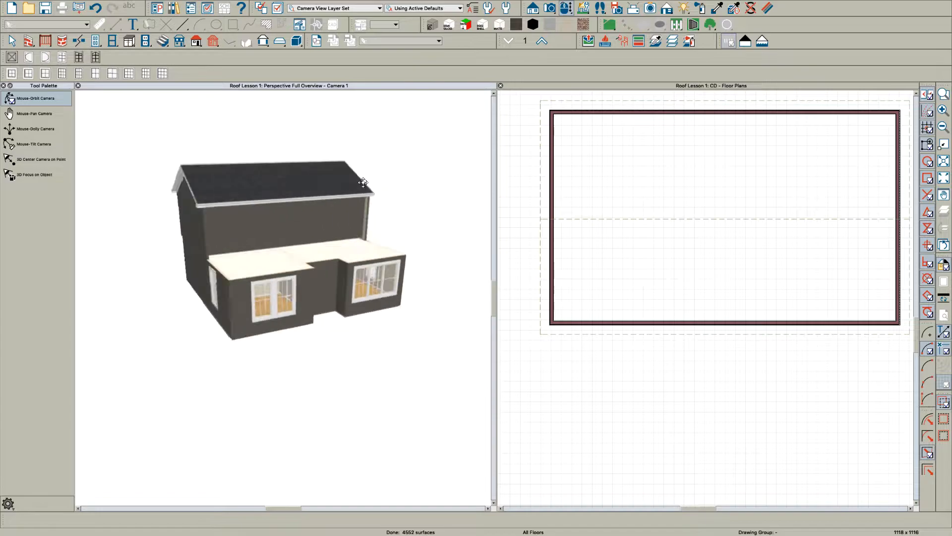
Give the Roof Planes layer Midnight colour, line weight 40 and a solid line style.
drag(363, 183, 273, 193)
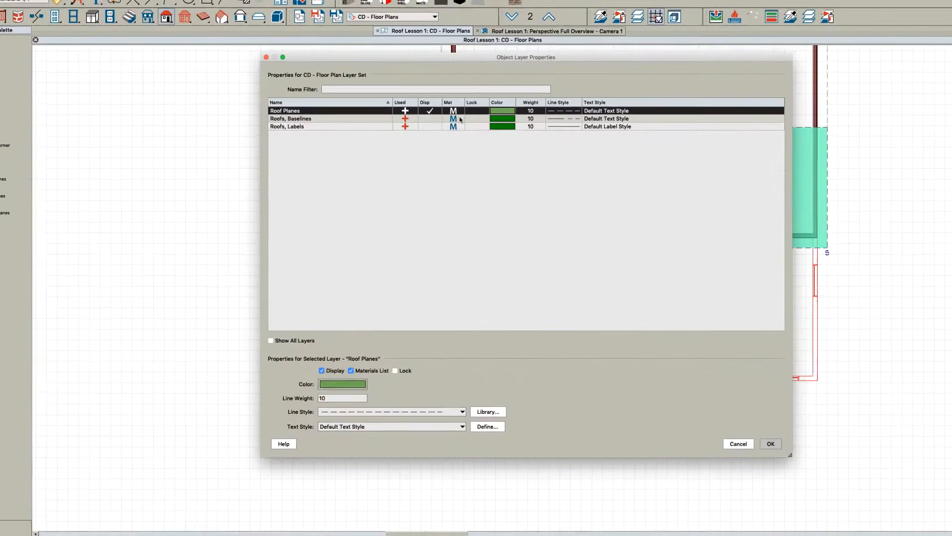
click(343, 384)
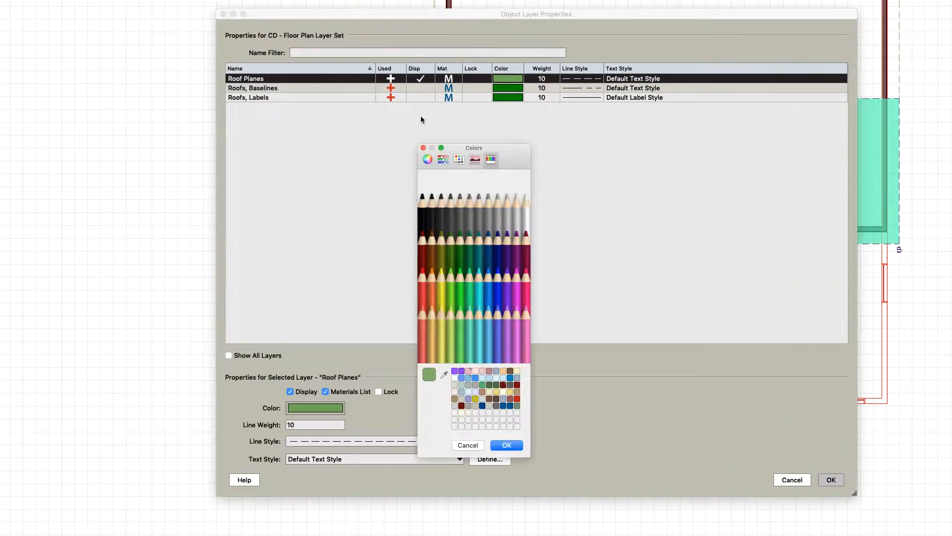
click(497, 228)
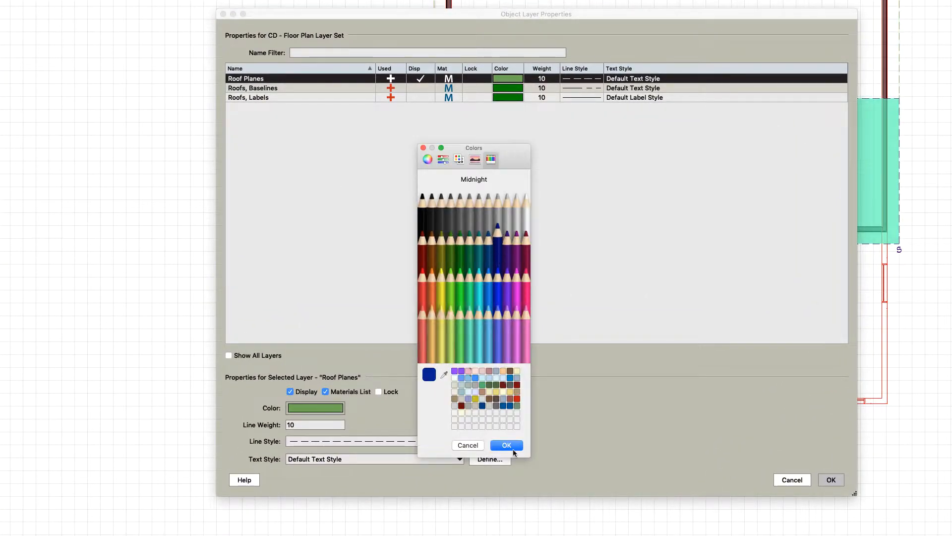
click(506, 444)
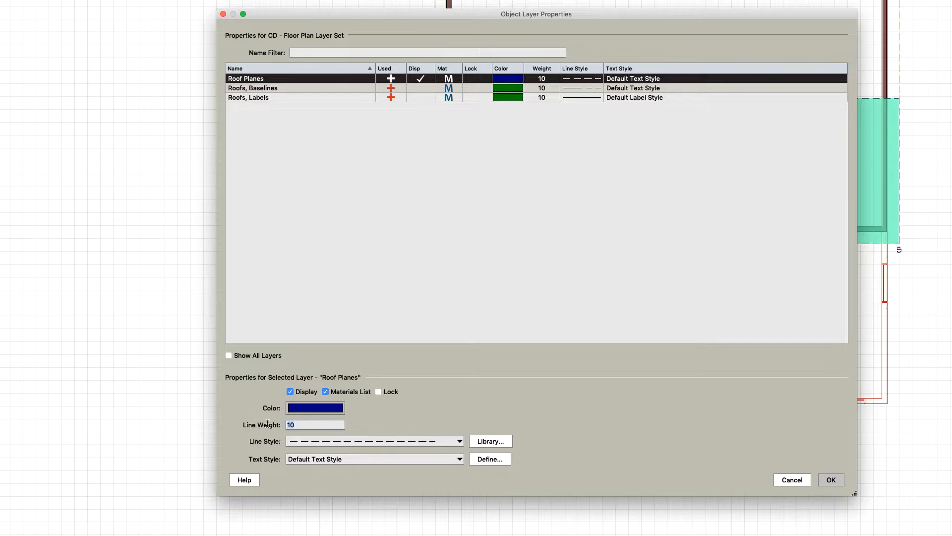
text(40)
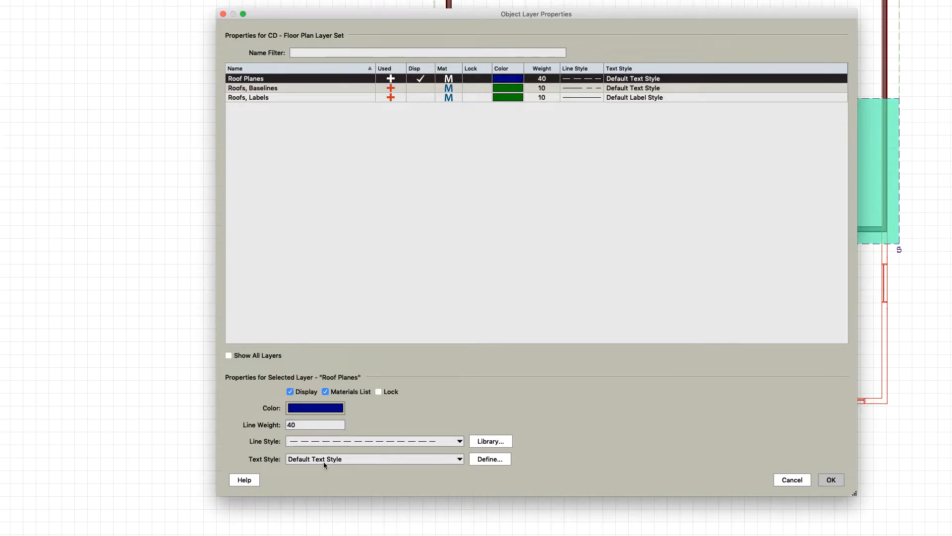
click(457, 441)
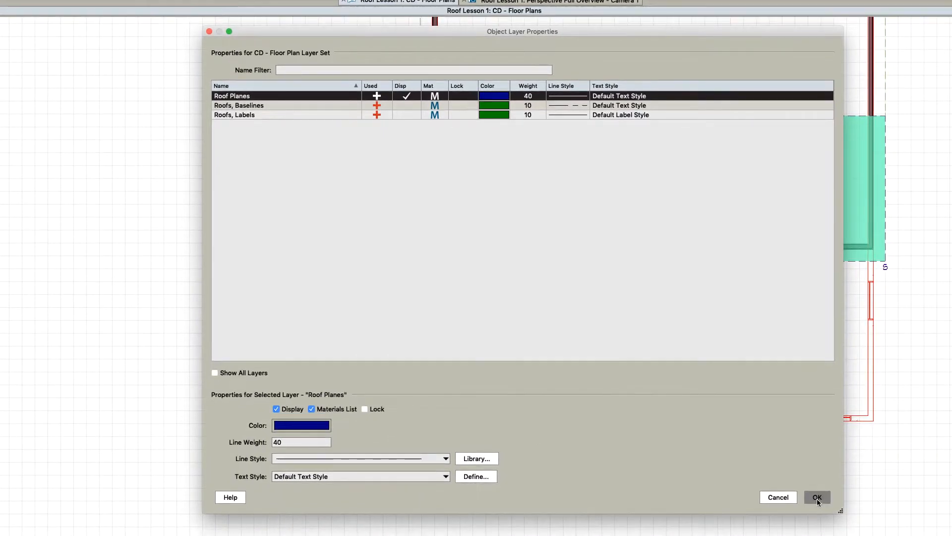
click(816, 497)
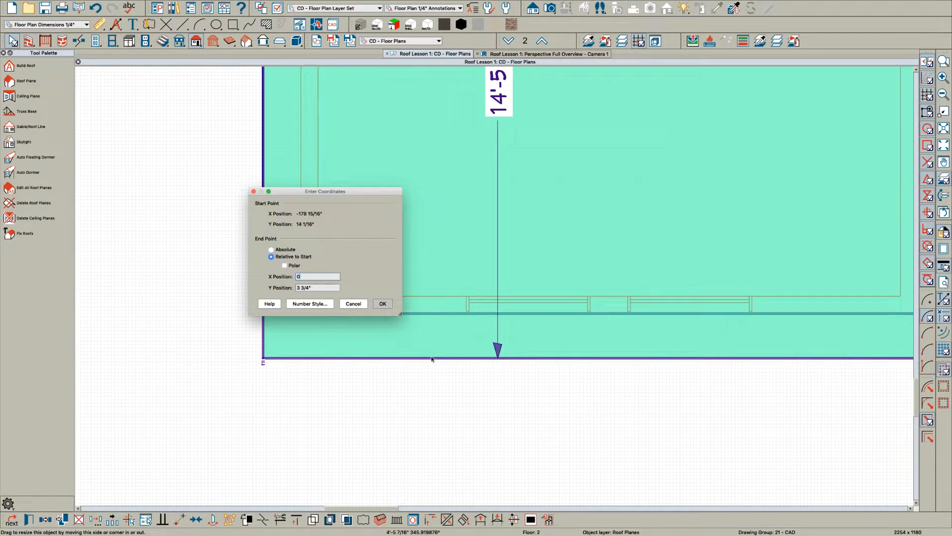
Offset the upper roof plane's edges by exact amounts, the right edge 12" outward.
click(382, 304)
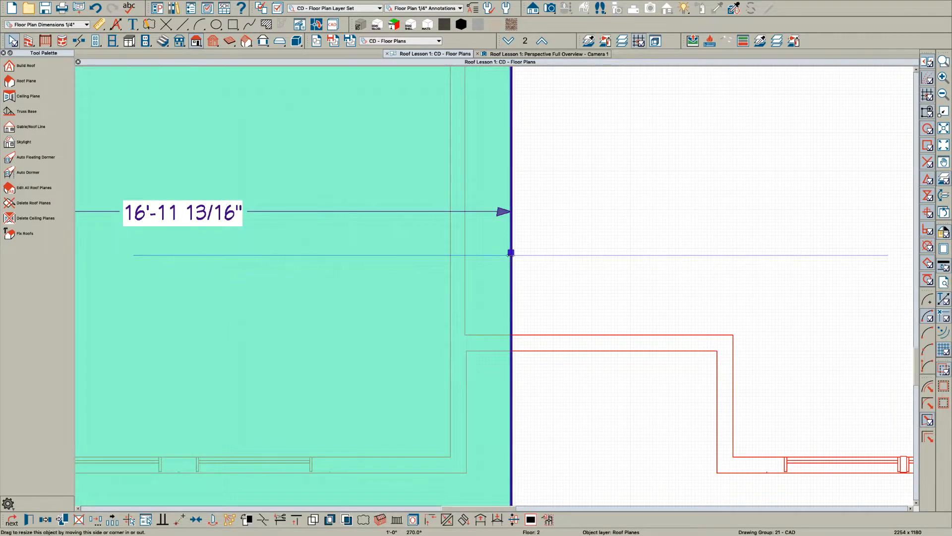
drag(510, 253, 467, 253)
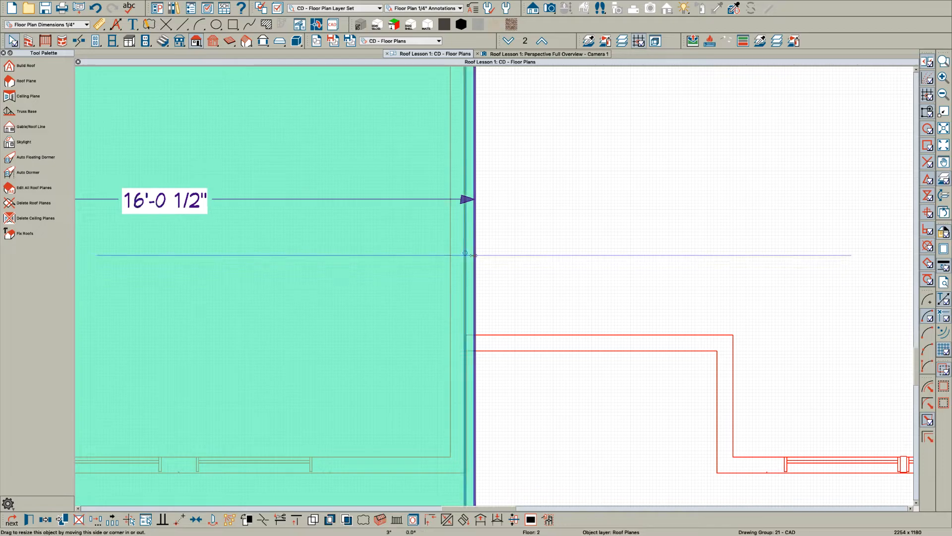
drag(466, 253, 466, 253)
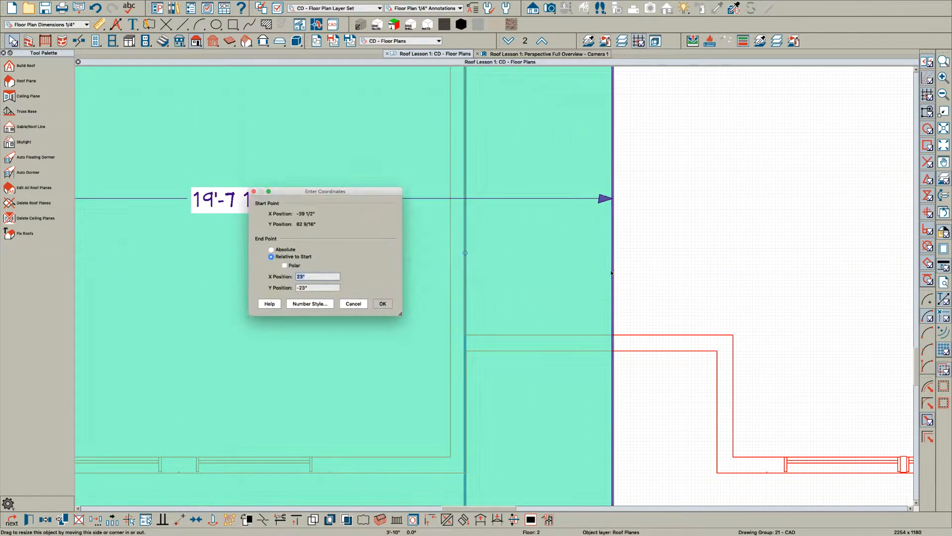
text(12)
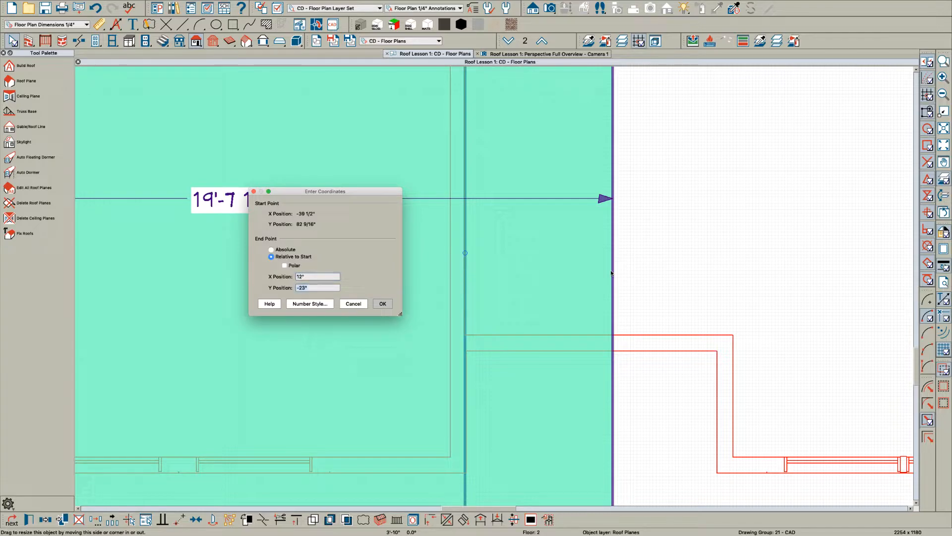
click(382, 303)
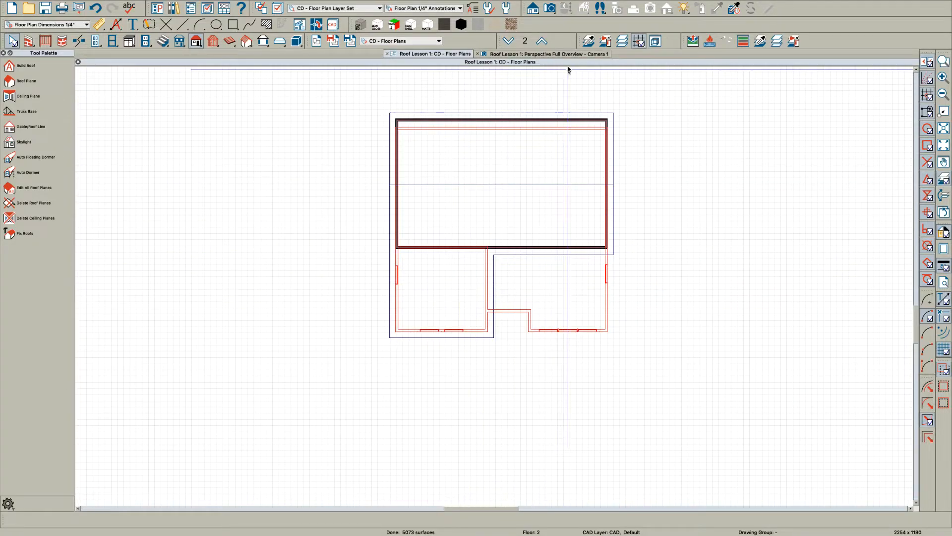
Go down to floor 1 and draw a roof plane over the right lower bump-out.
click(508, 41)
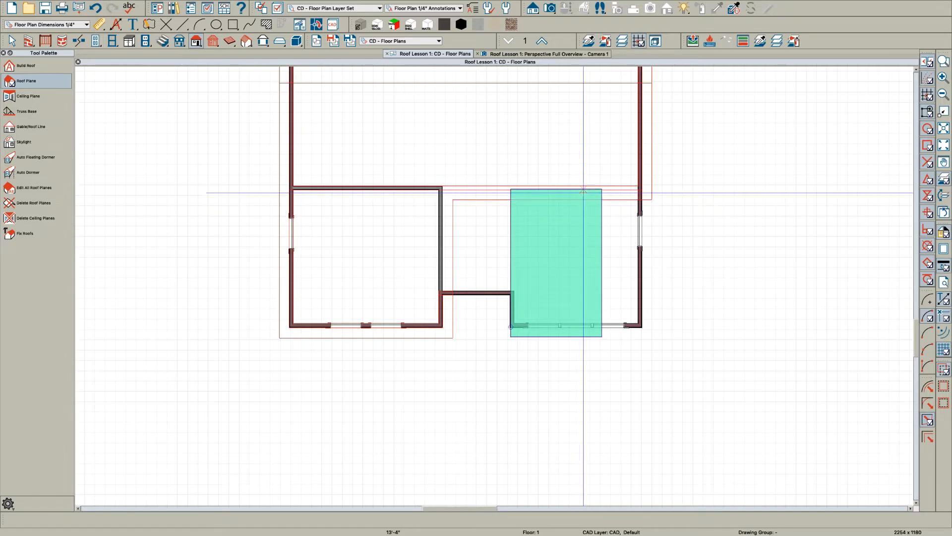
click(556, 261)
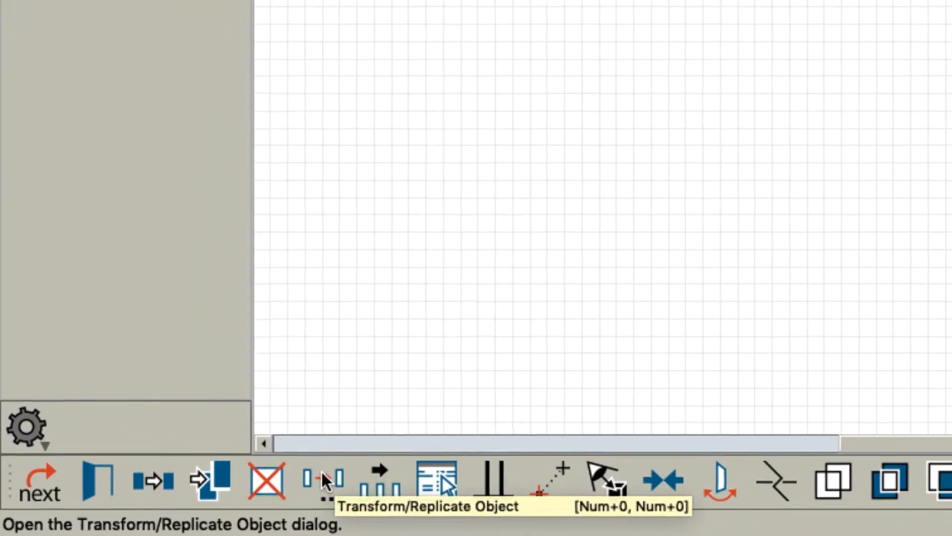
Move the roof plane up 16" in Z with Transform/Replicate Object.
click(325, 480)
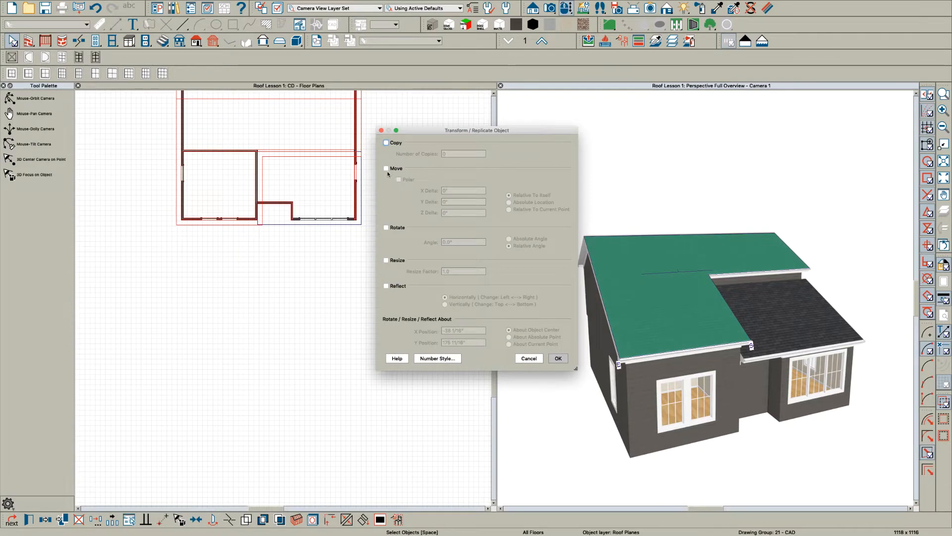
click(386, 168)
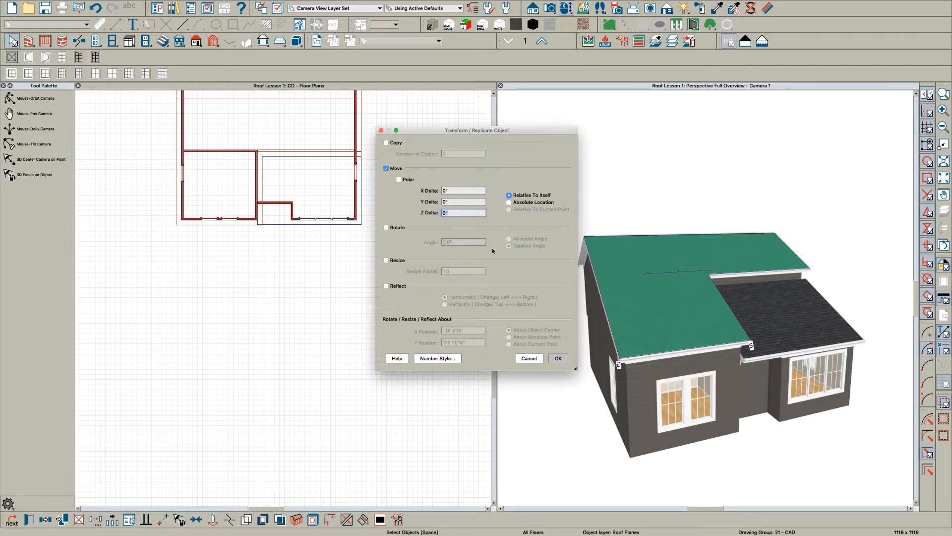
text(16")
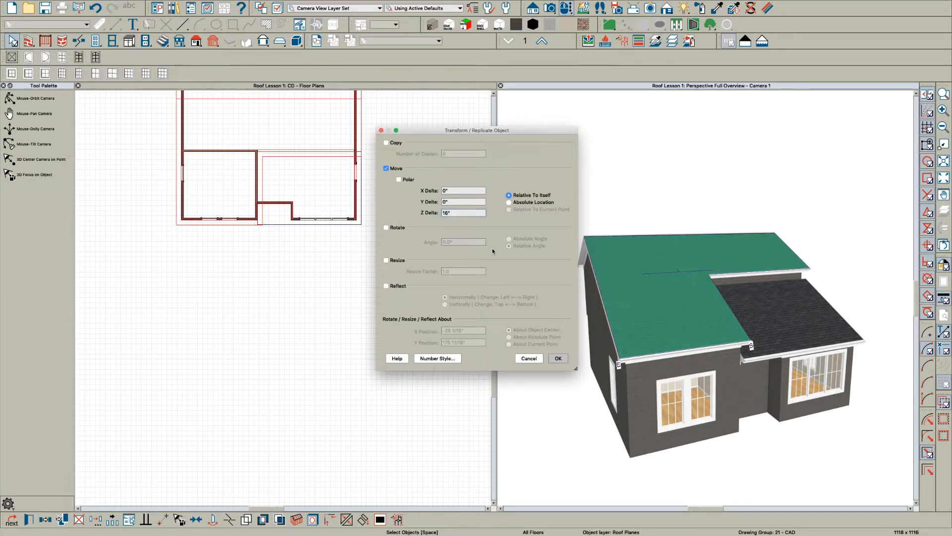
click(558, 358)
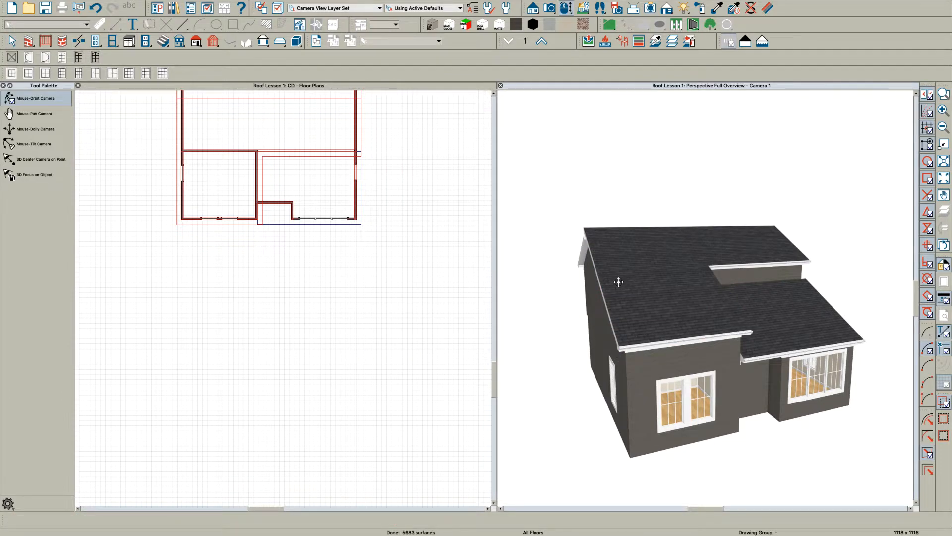
Orbit to the back to see the wall gap between the two roof levels.
drag(618, 281, 655, 261)
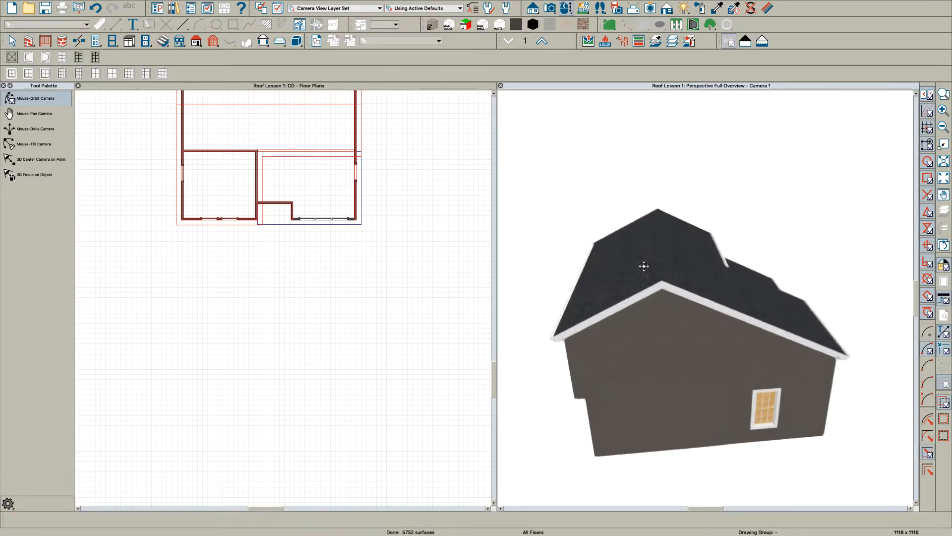
drag(644, 266, 578, 275)
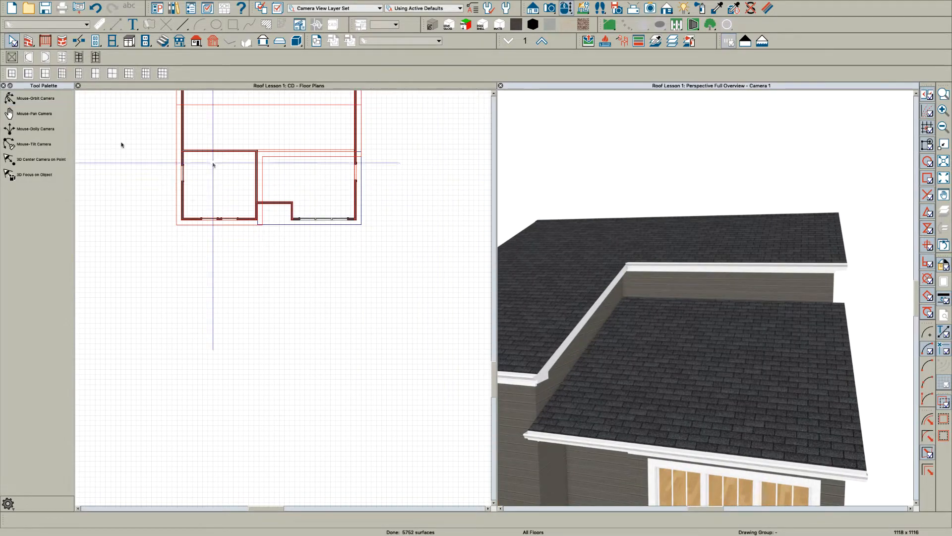
Set window defaults to Triple Casement, 96" wide, 18" high, with 2 lites across.
click(110, 41)
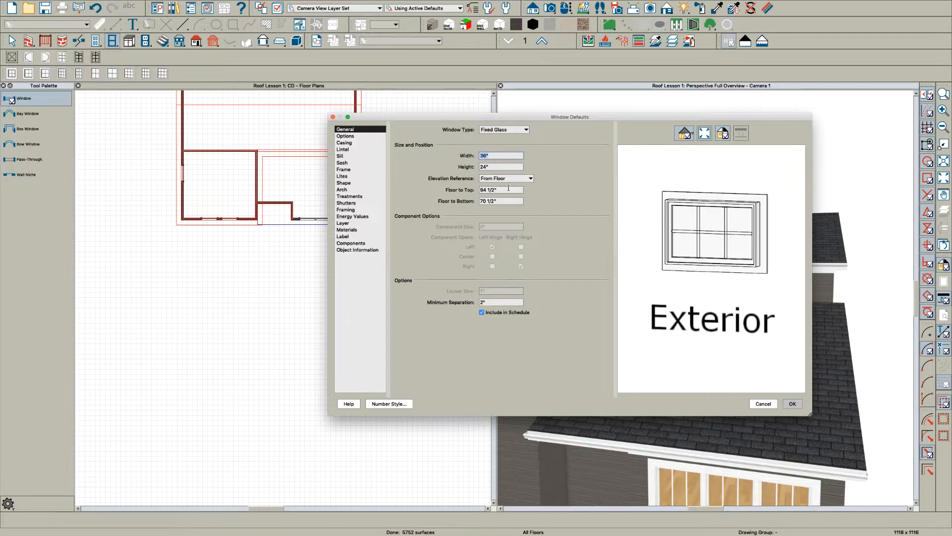
click(500, 167)
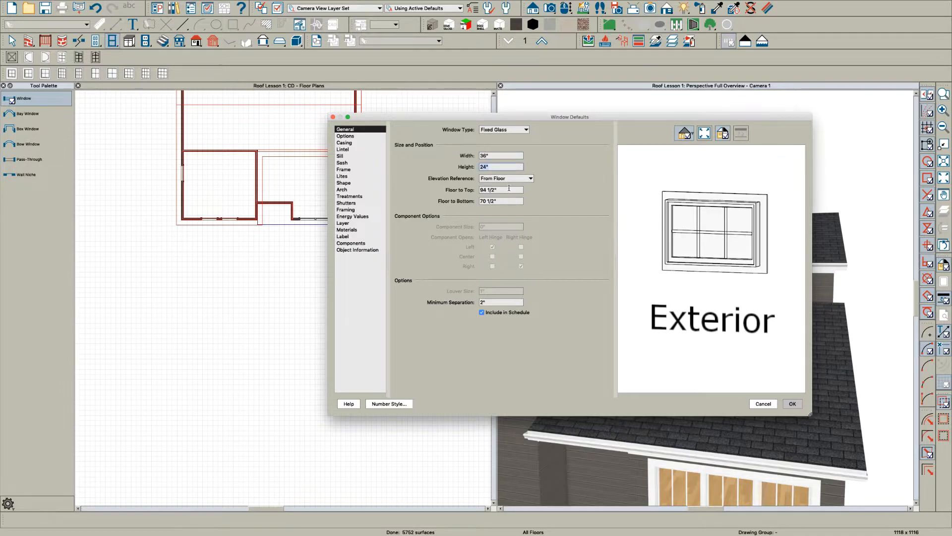
click(526, 129)
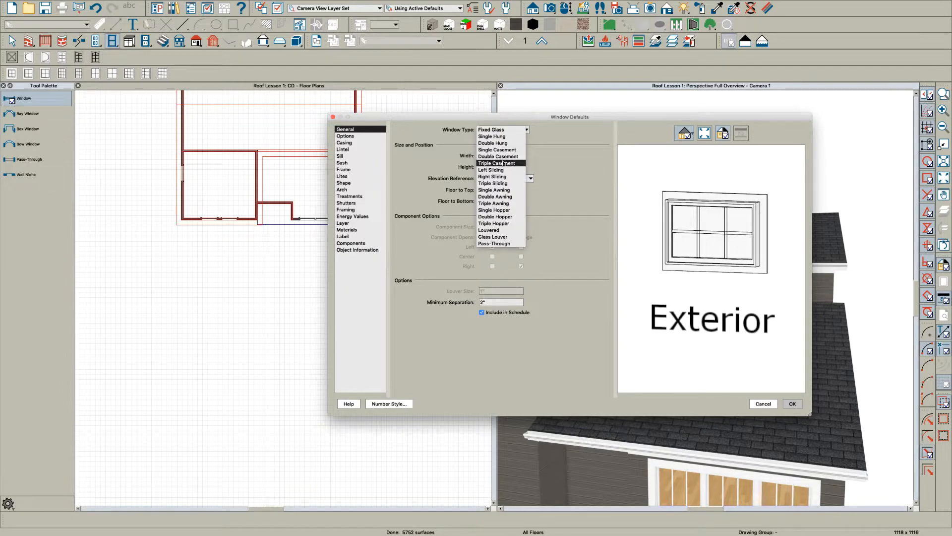
click(498, 163)
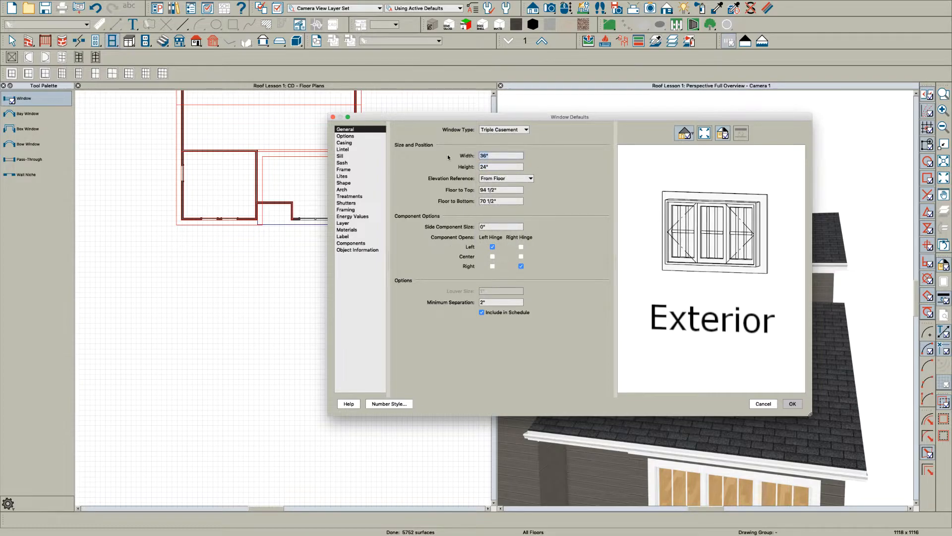
text(96)
click(501, 166)
text(16)
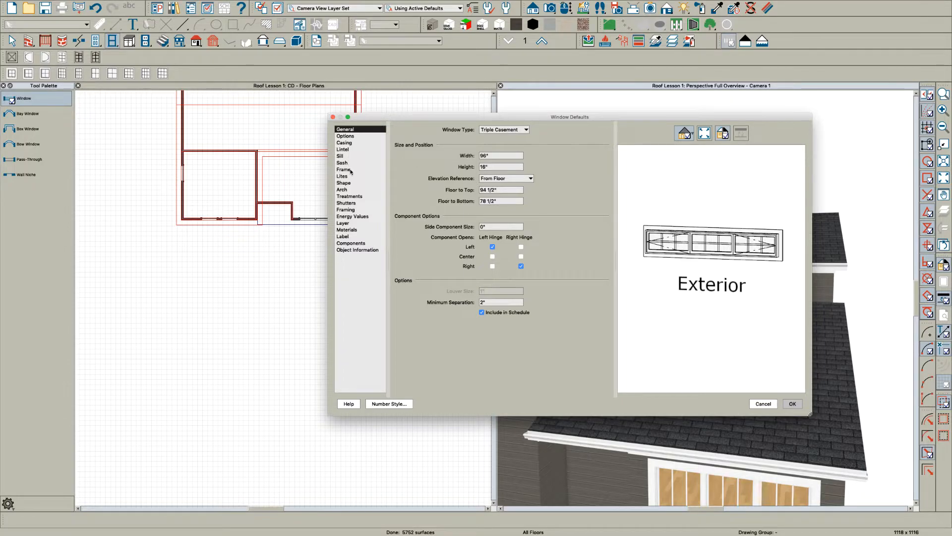
click(343, 176)
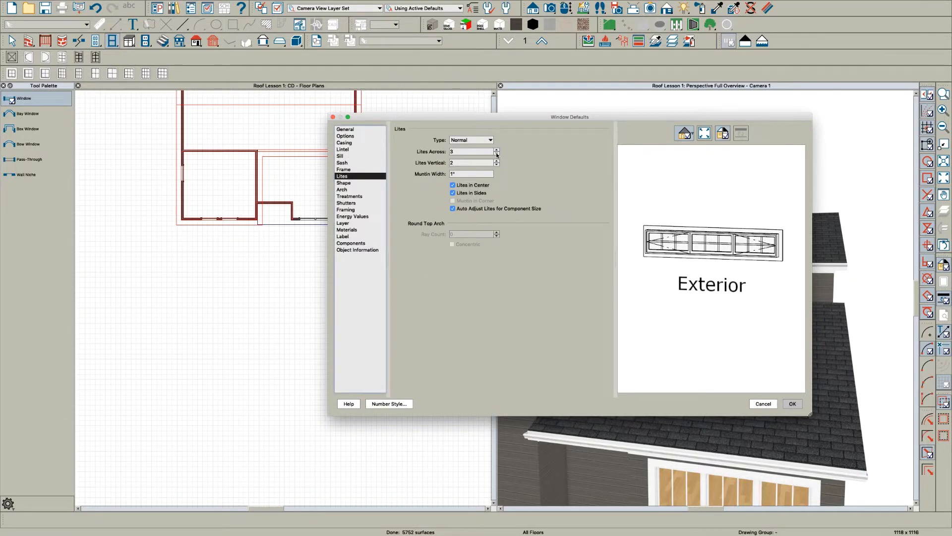
click(497, 153)
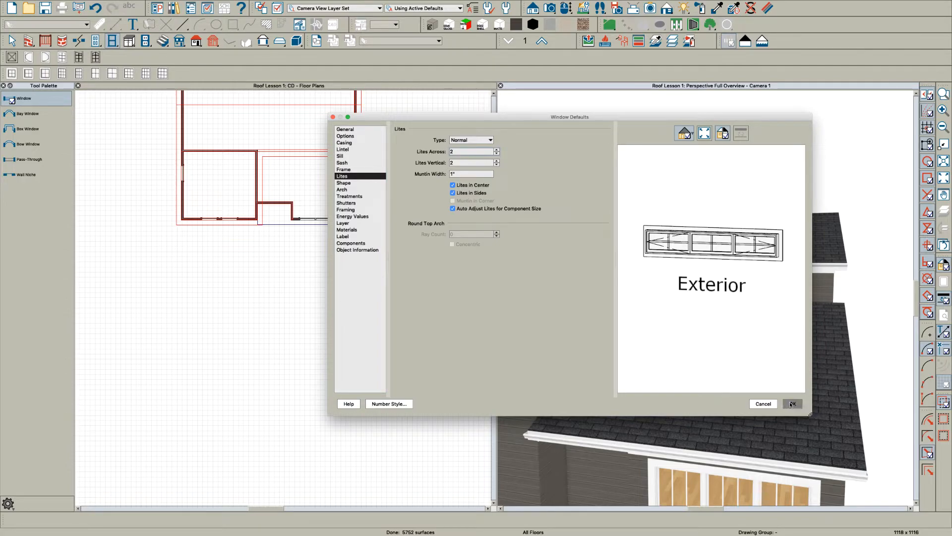
click(792, 404)
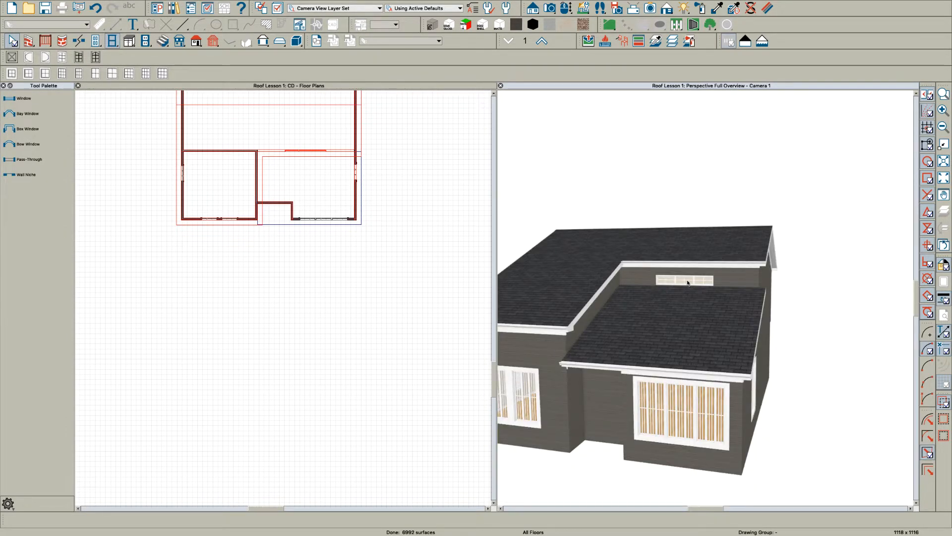
Place a window in the wall between roof levels and review its specification.
click(686, 280)
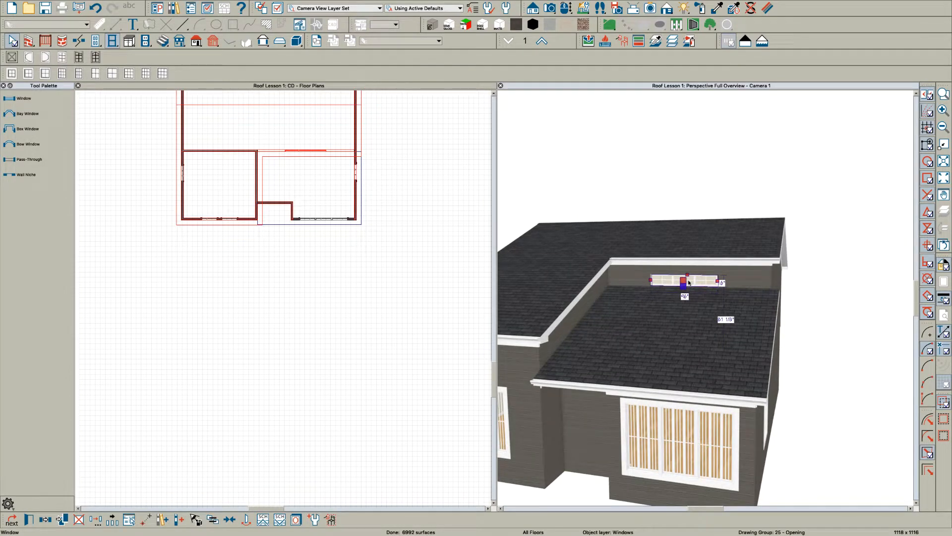
double_click(686, 281)
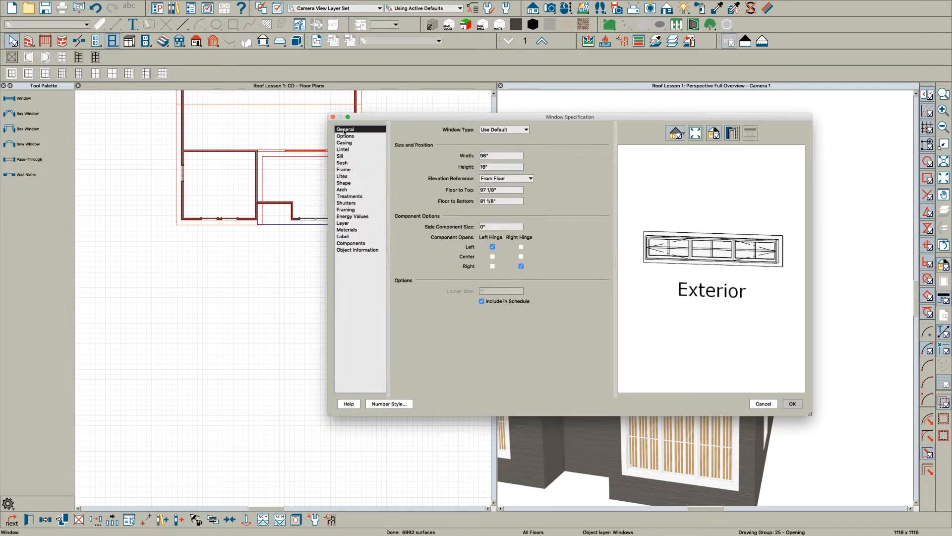
click(500, 167)
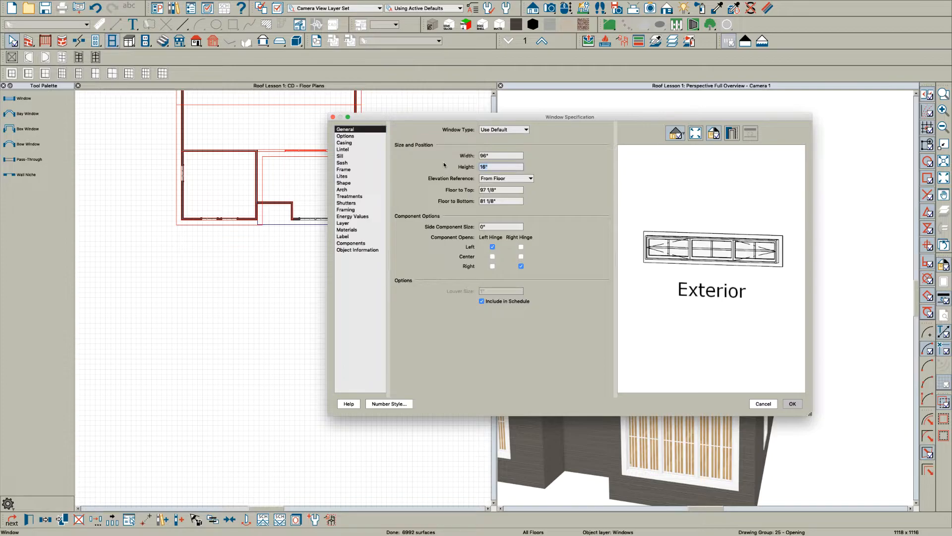
click(792, 404)
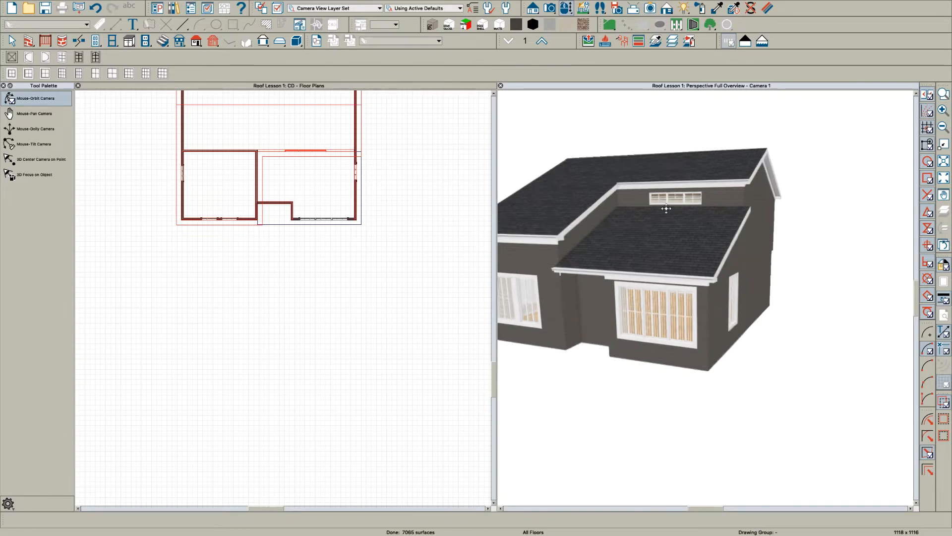
Orbit the house to view the clerestory window from the side and gable end.
drag(667, 209, 618, 215)
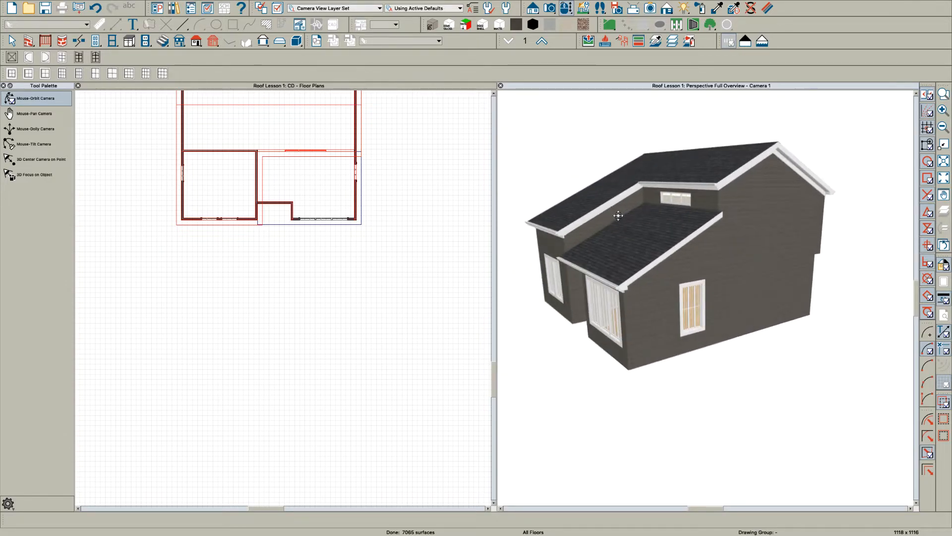
drag(618, 216, 718, 223)
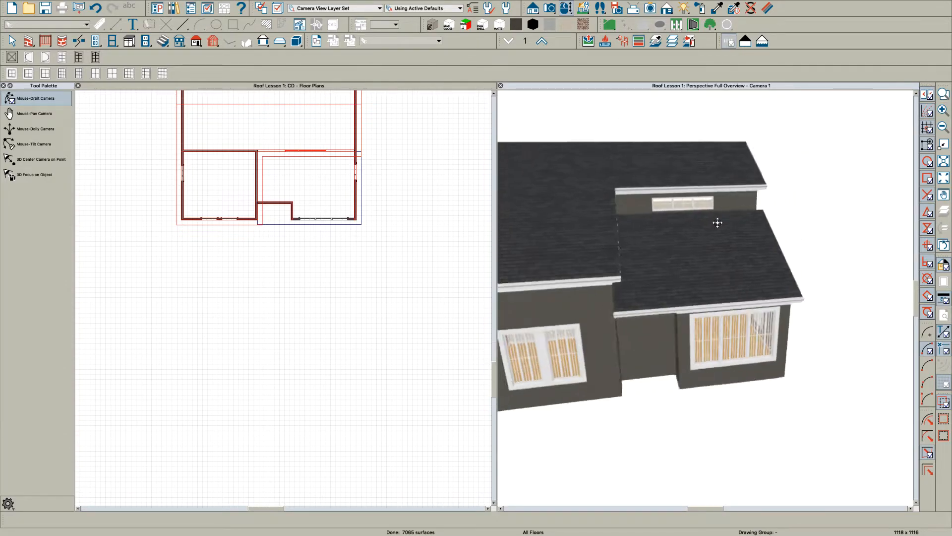
drag(718, 222, 745, 239)
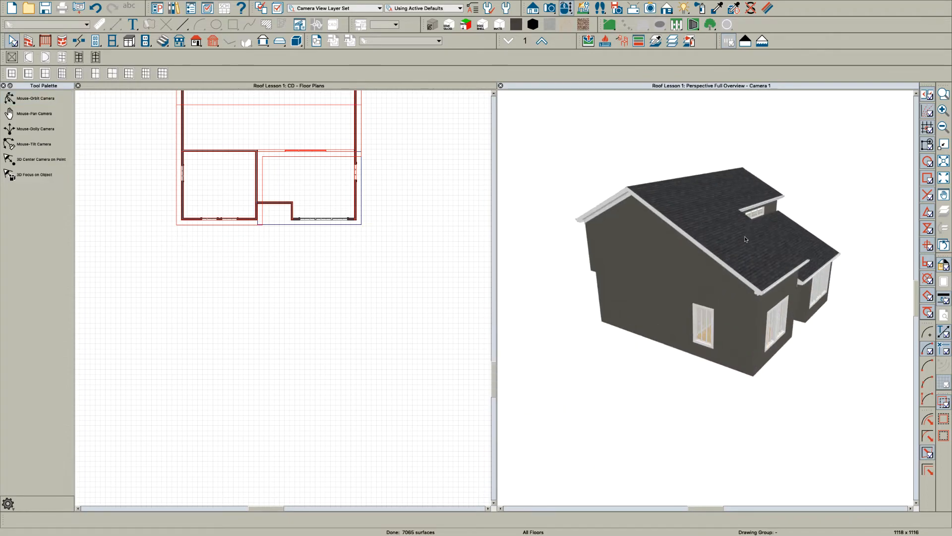
Repitch the upper roof plane with the ridge height locked.
click(729, 231)
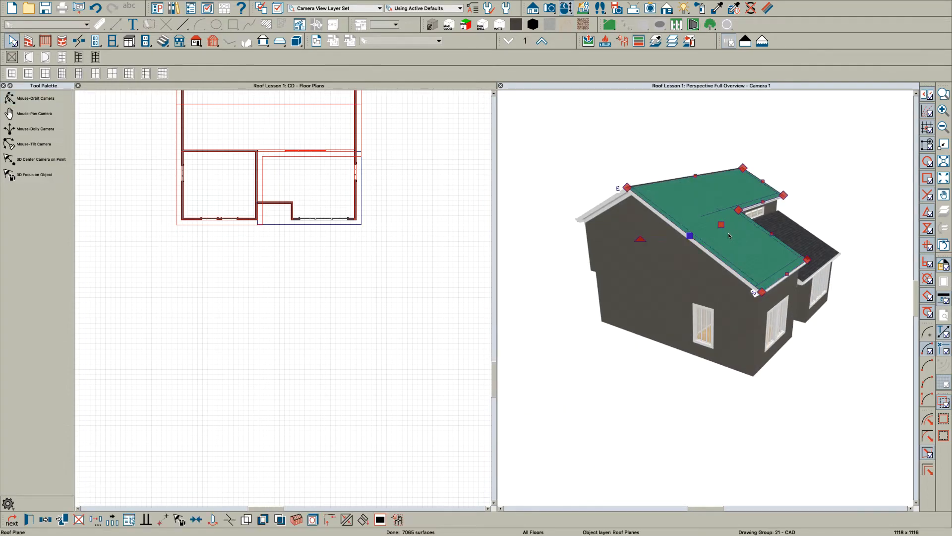
double_click(720, 225)
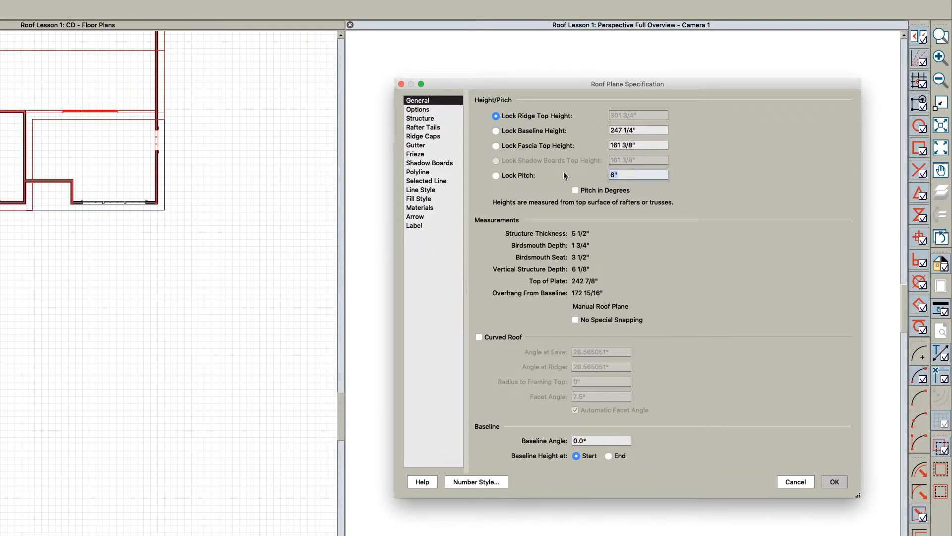
click(834, 481)
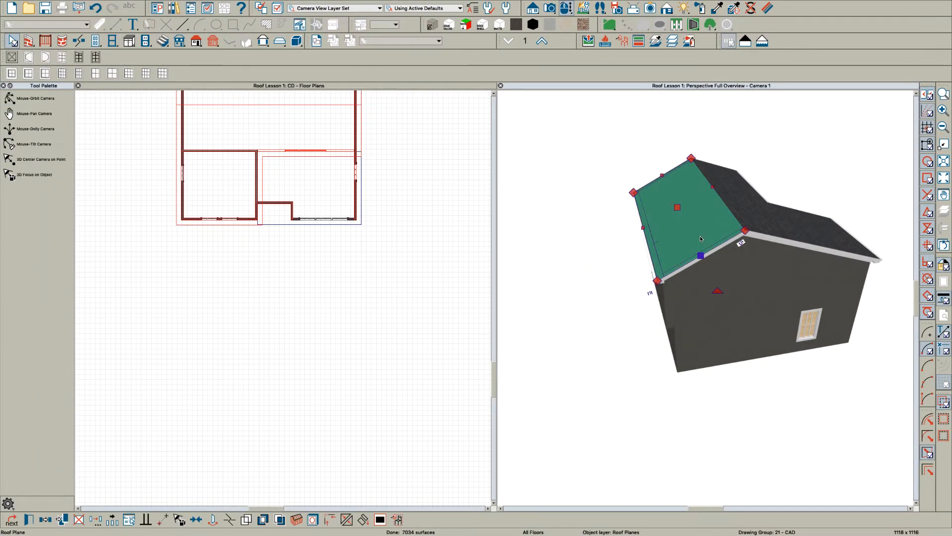
double_click(678, 207)
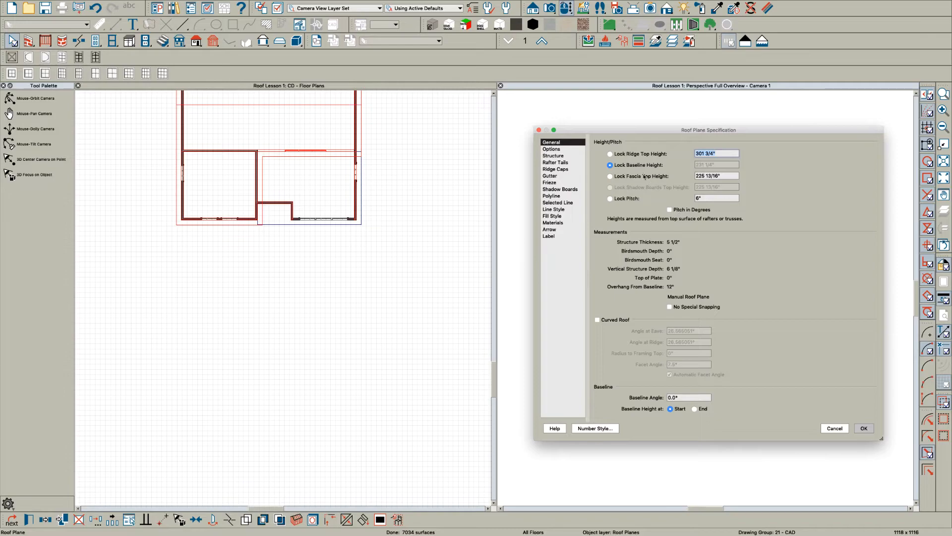
click(610, 153)
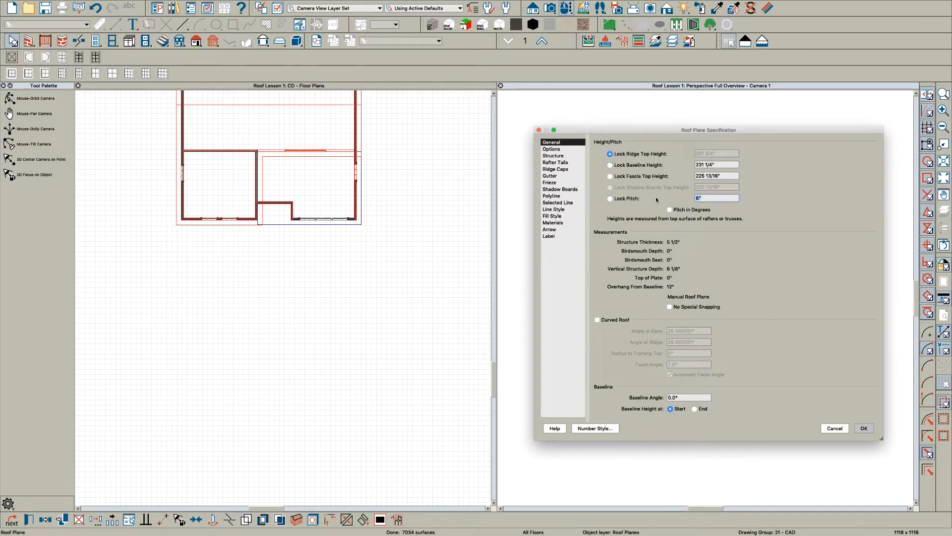
click(863, 428)
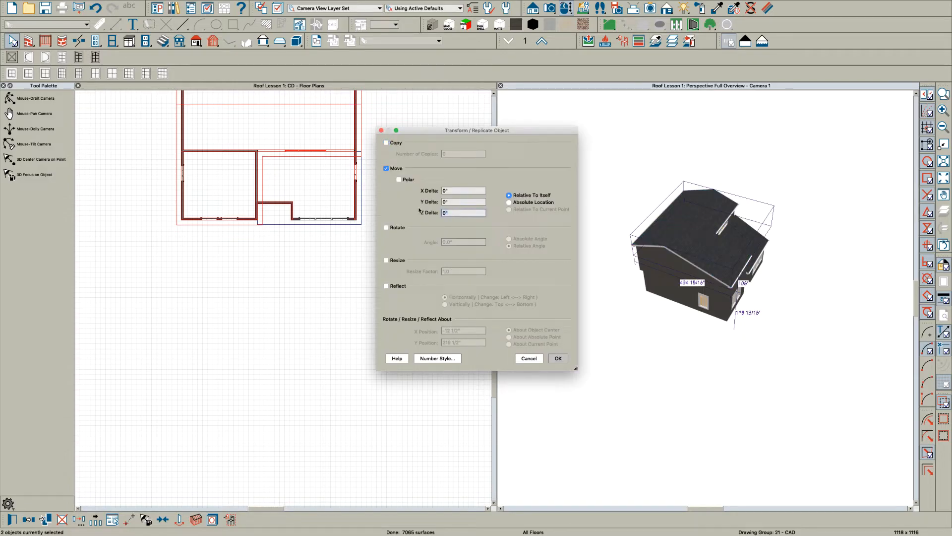
Set the lower roof plane to a 4 pitch with its fascia top height locked.
click(556, 358)
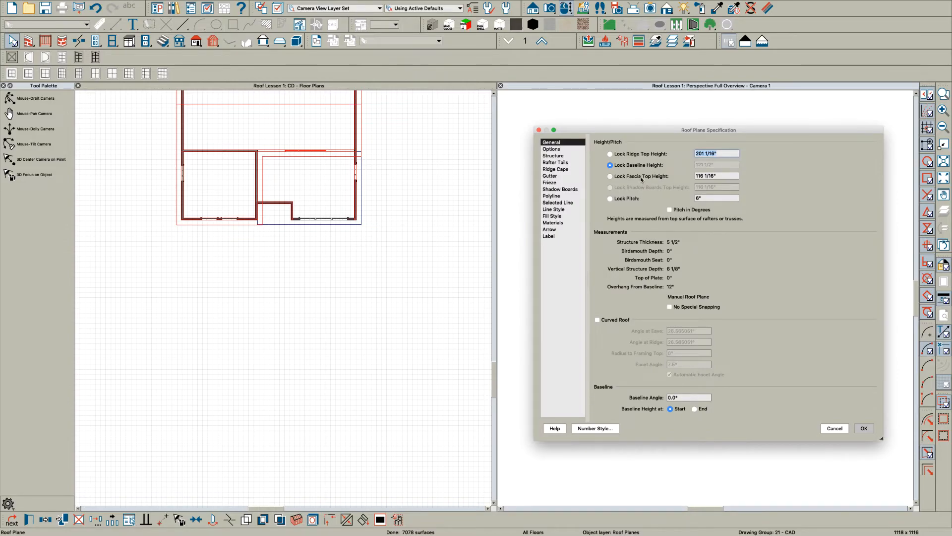
click(610, 176)
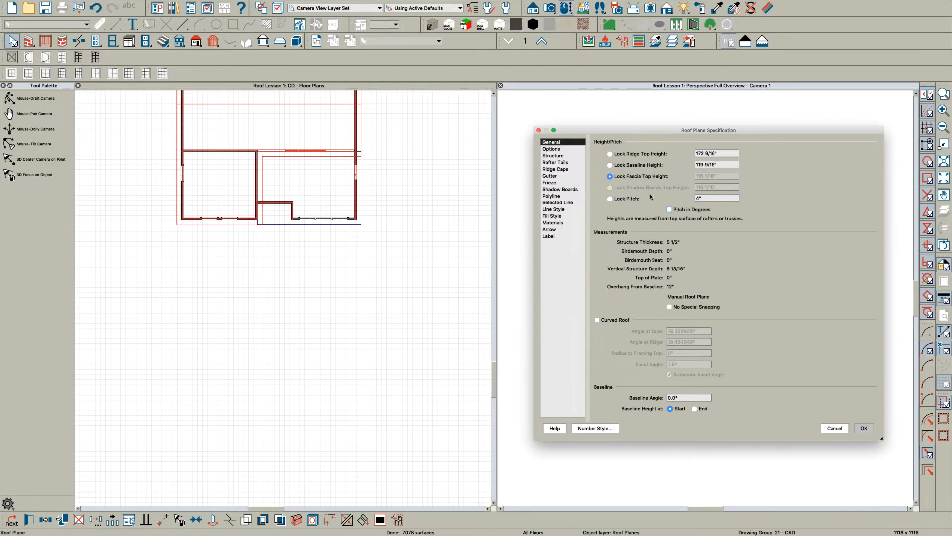
click(864, 428)
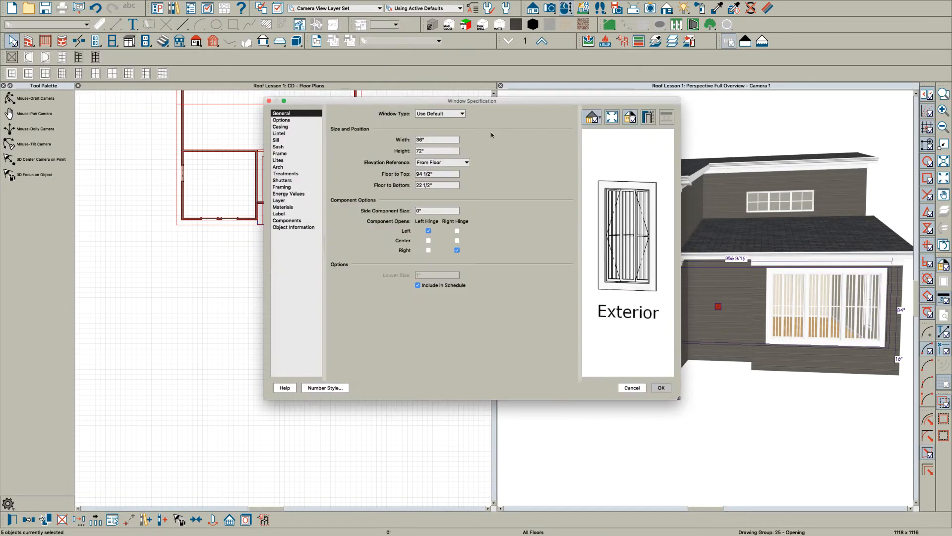
Change the selected windows to Single Hung.
click(463, 113)
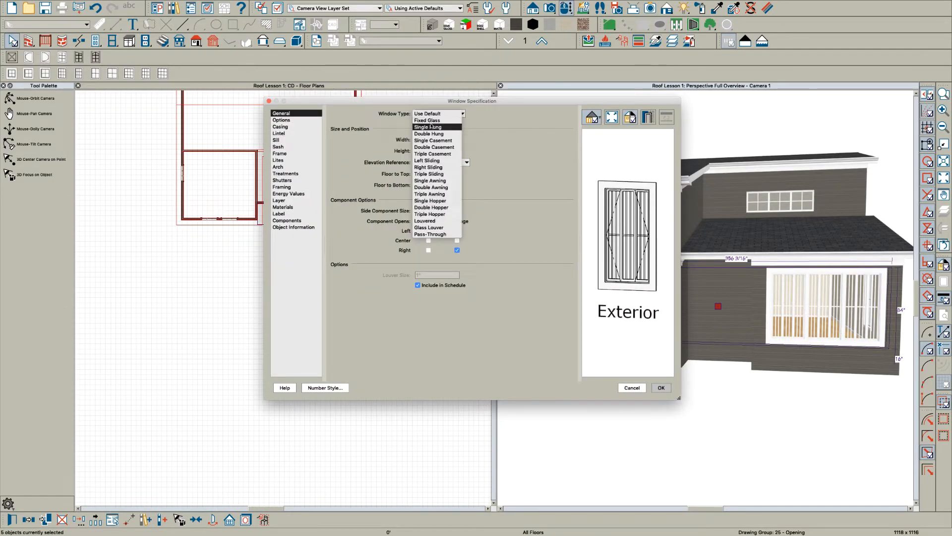
click(429, 127)
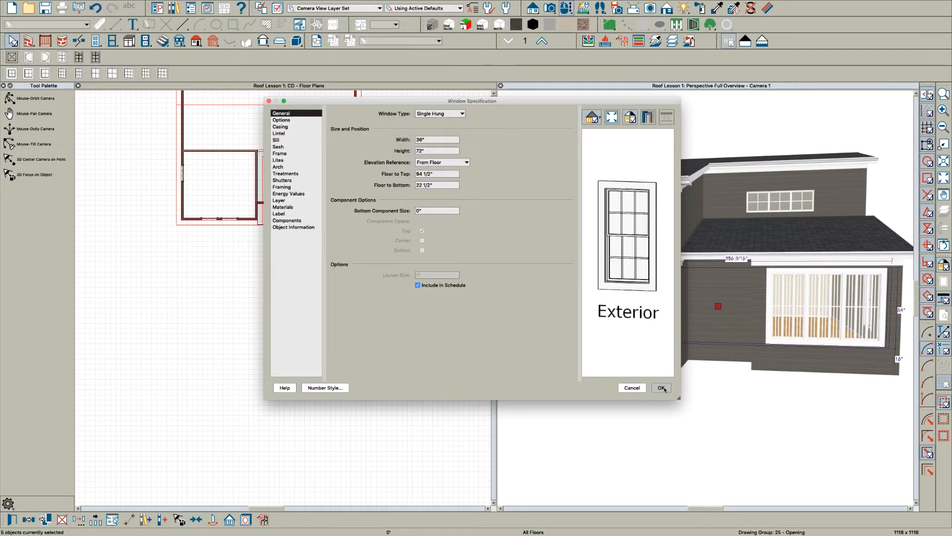
click(661, 388)
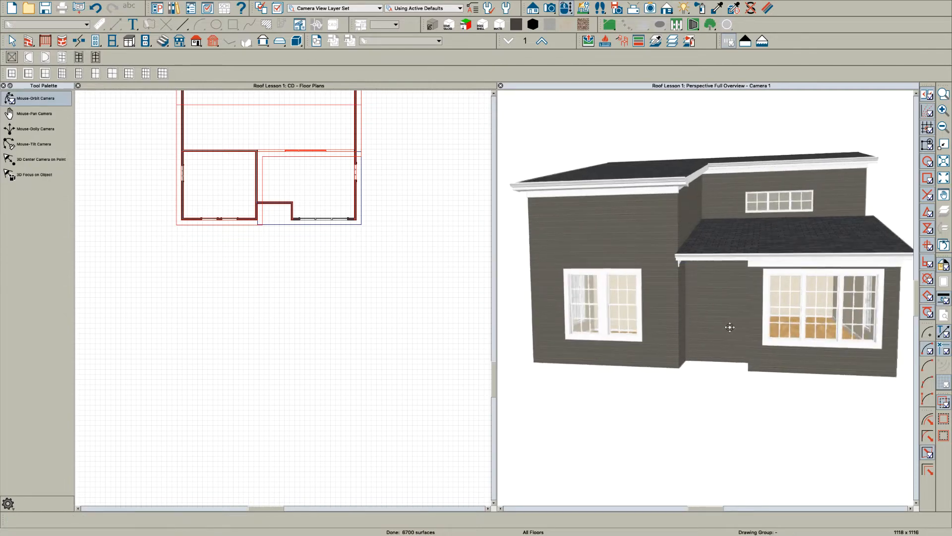
Orbit to the front, a corner view and down onto both roofs to check.
drag(730, 327, 780, 336)
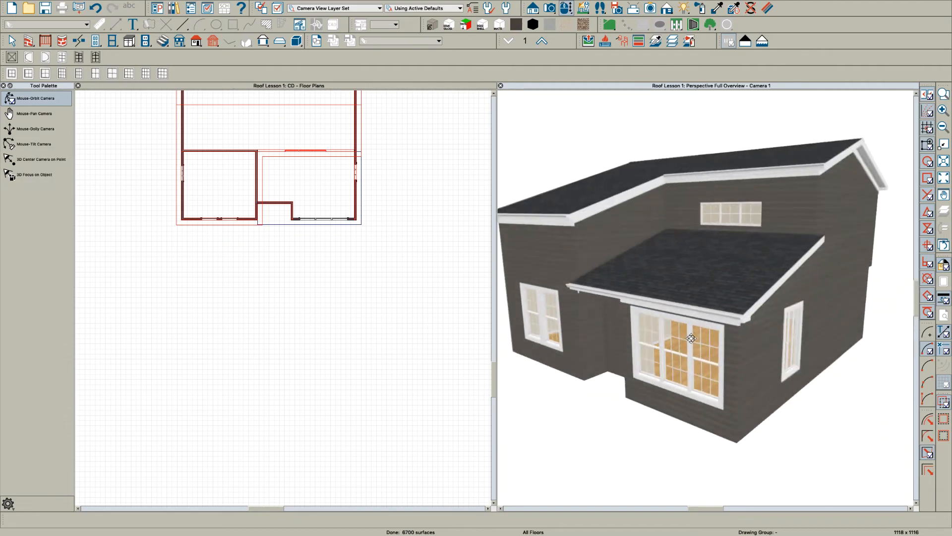
drag(691, 337, 746, 294)
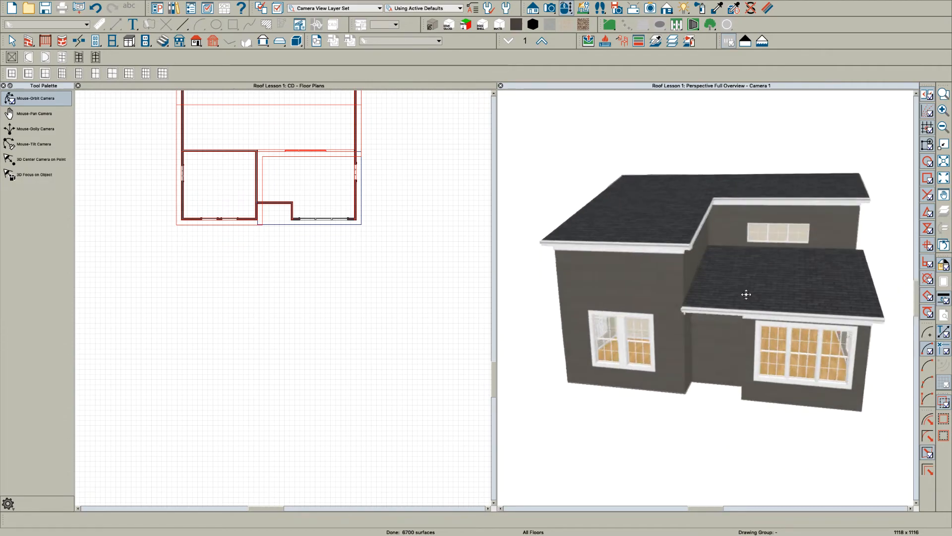
drag(746, 295, 862, 328)
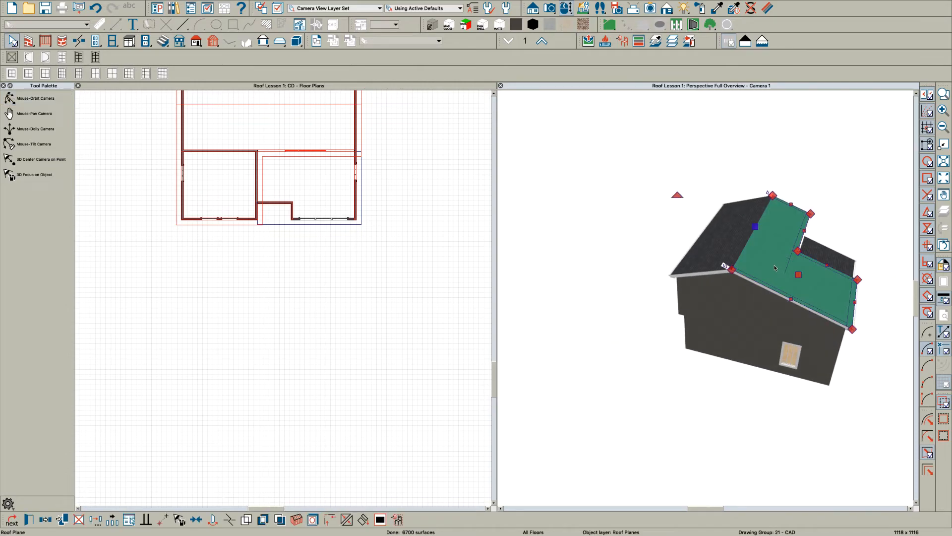
Repitch the first upper roof plane to 6 with Lock Ridge Top Height, keeping the ridge fixed.
double_click(775, 268)
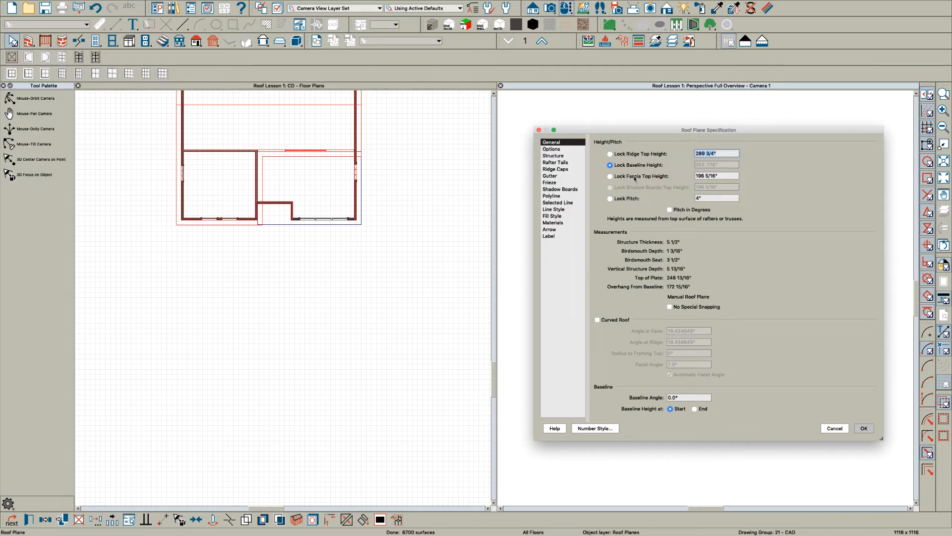
click(610, 153)
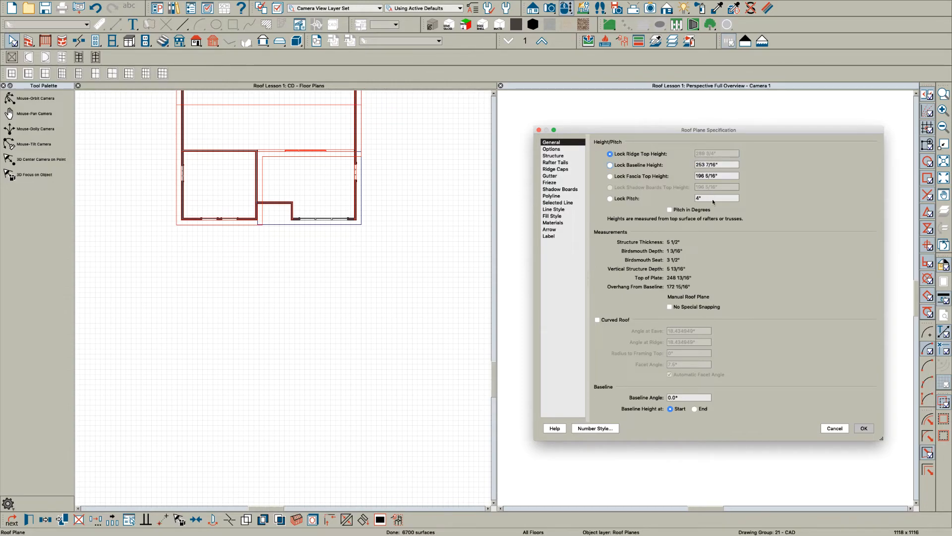
click(864, 428)
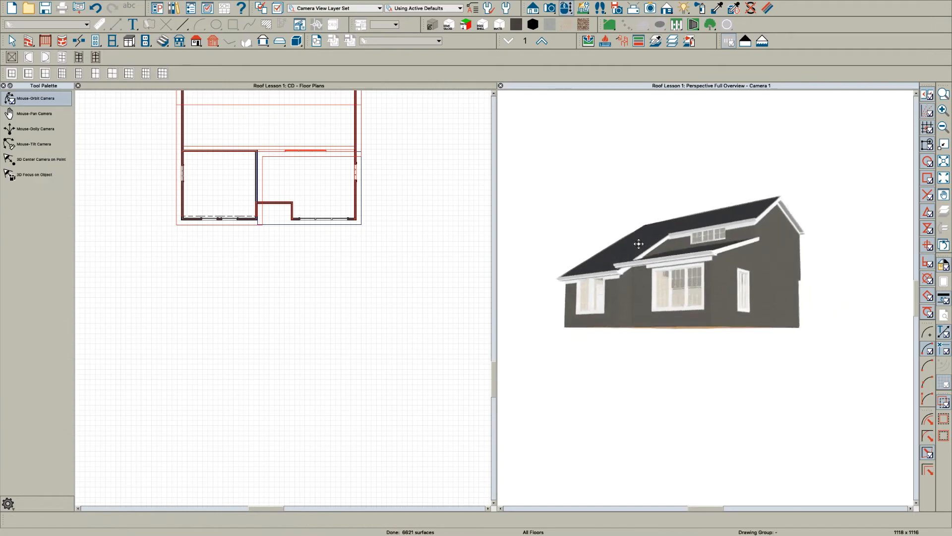
drag(638, 244, 653, 257)
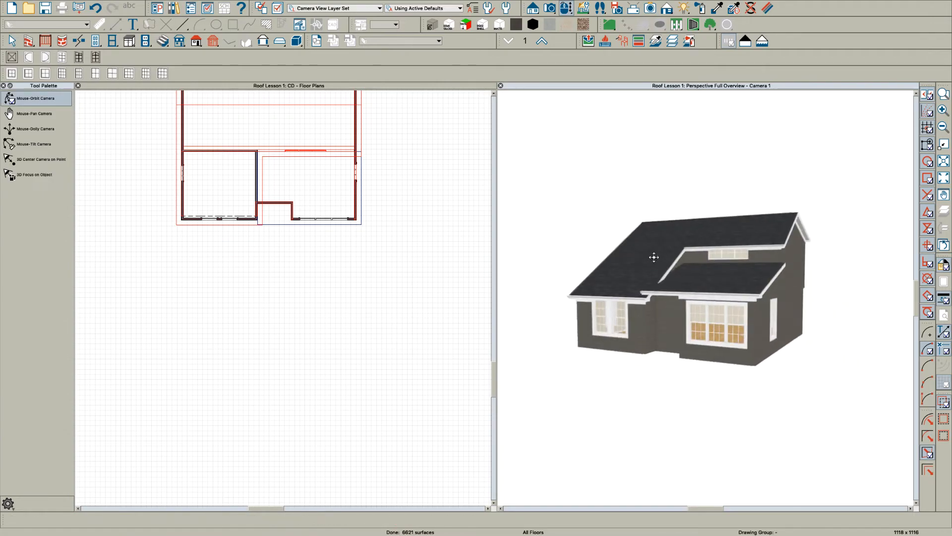
Apply the same 6 pitch to the L-shaped upper roof plane and check the gable side.
click(668, 255)
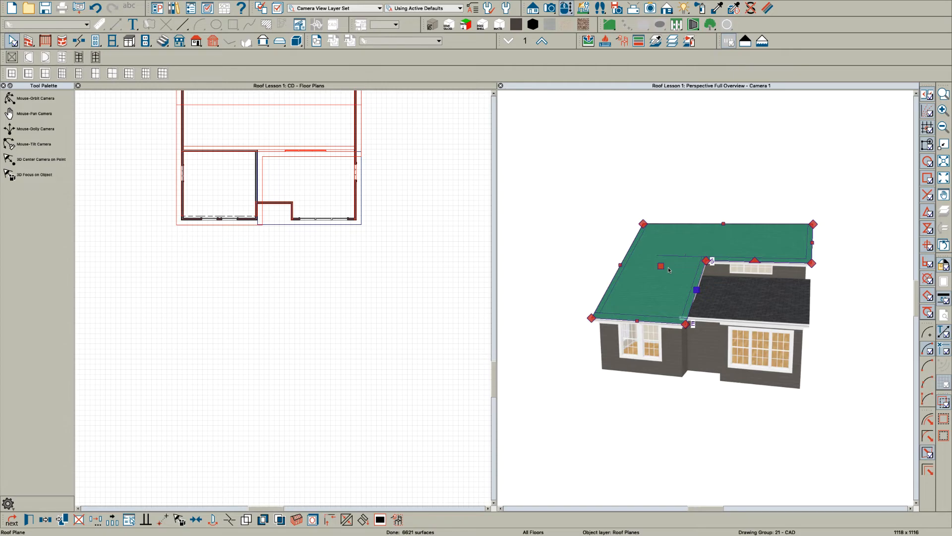
double_click(660, 267)
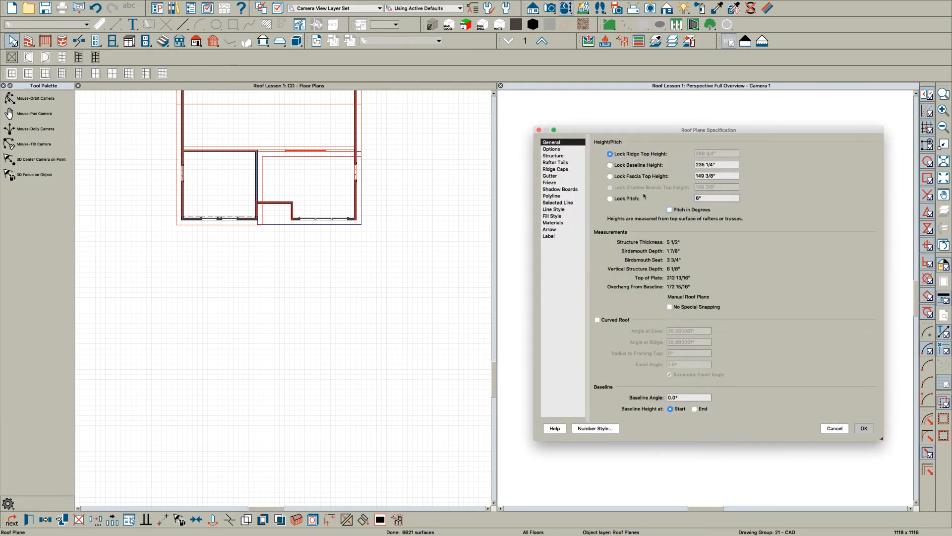
click(863, 429)
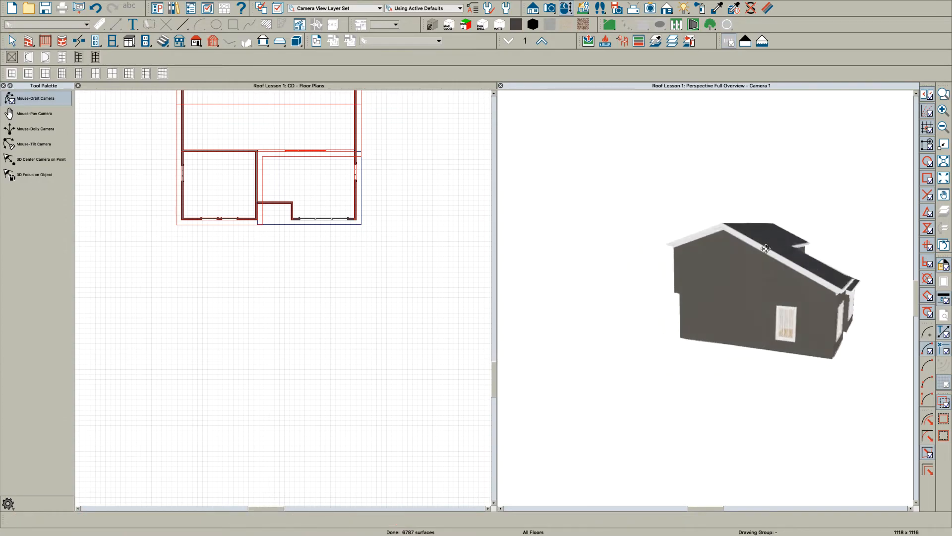
drag(765, 248, 610, 246)
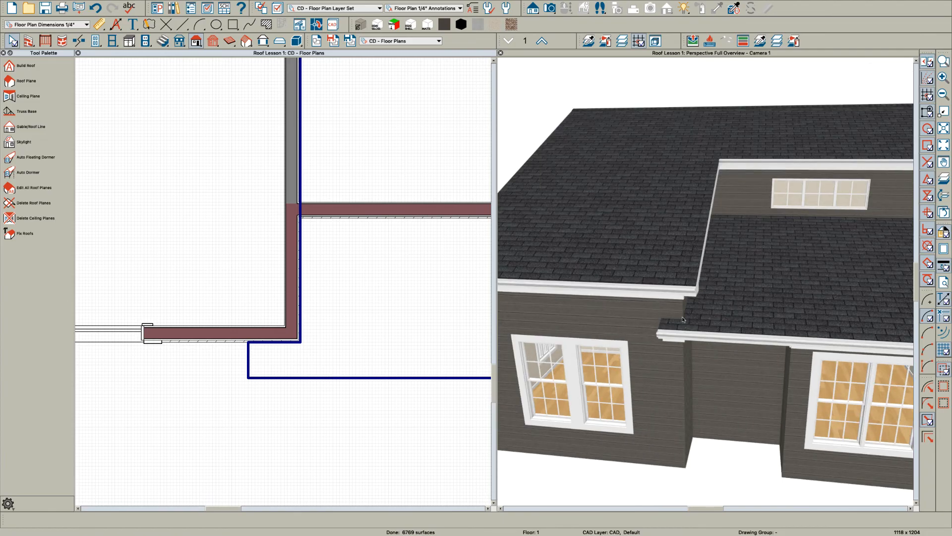
mouse_move(657, 346)
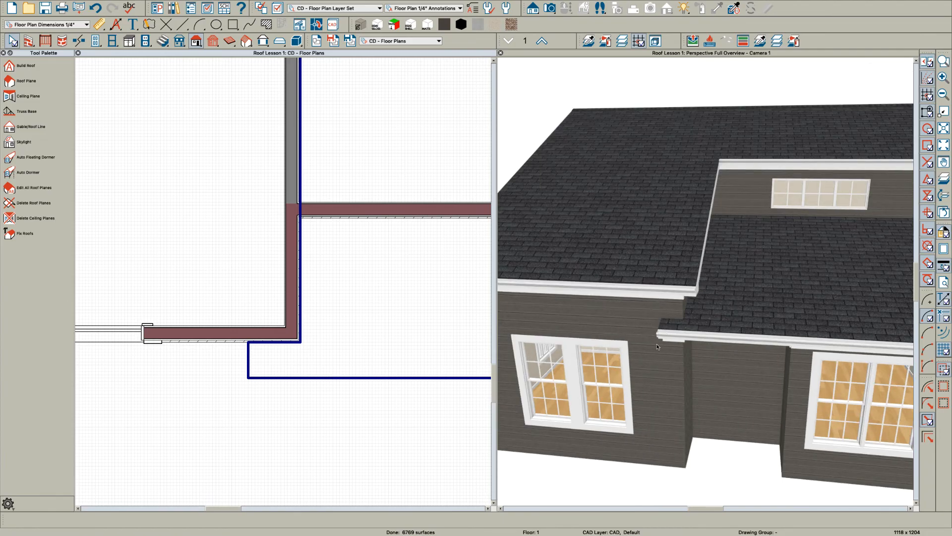